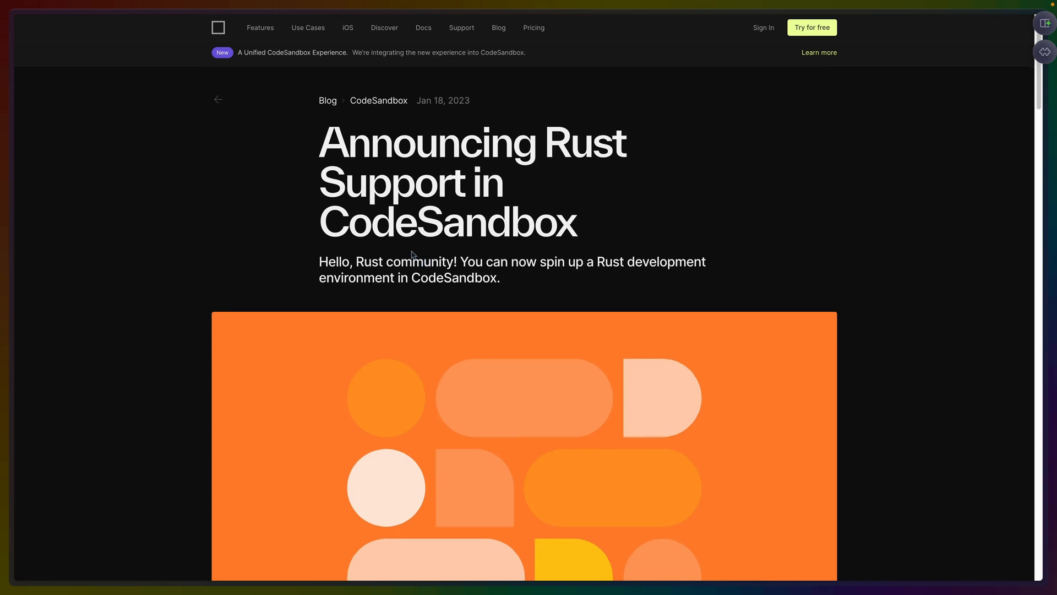
# Browse the CodeSandbox templates and open the Rust Starter template sandbox.
pyautogui.scroll(-3)
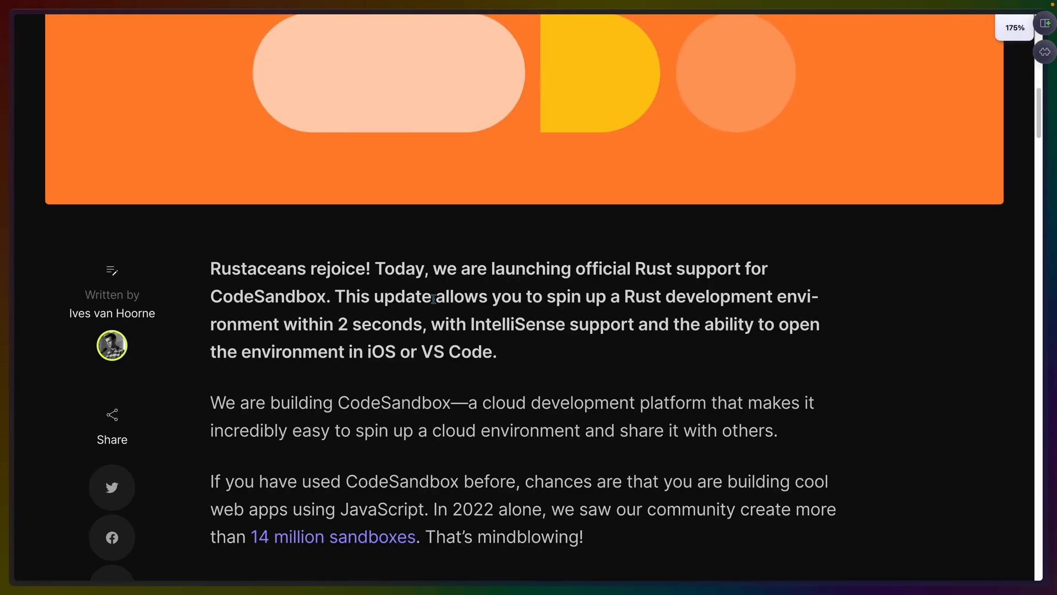
pyautogui.scroll(-3)
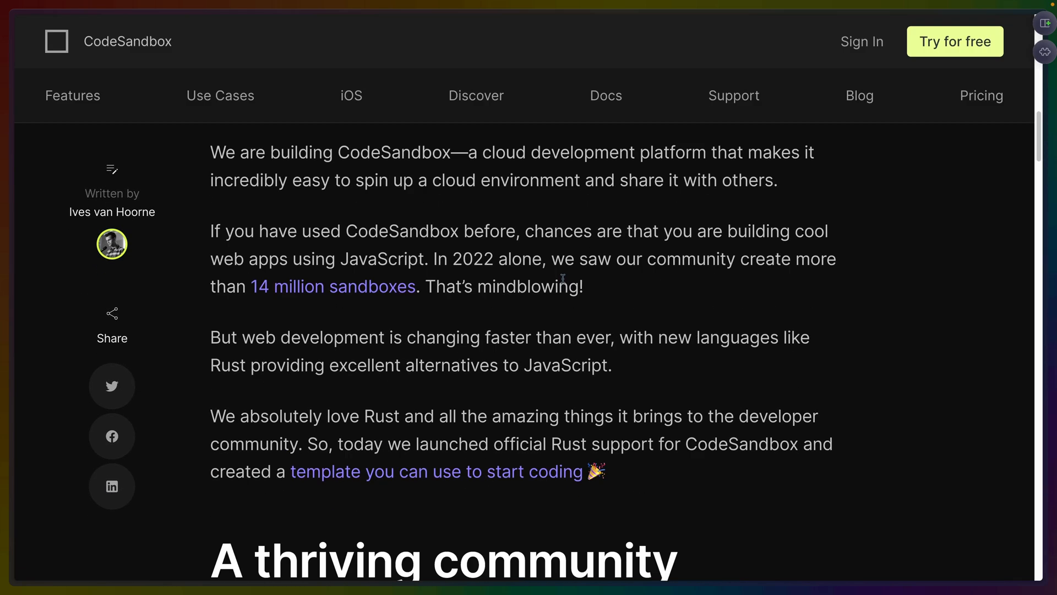
pyautogui.scroll(3)
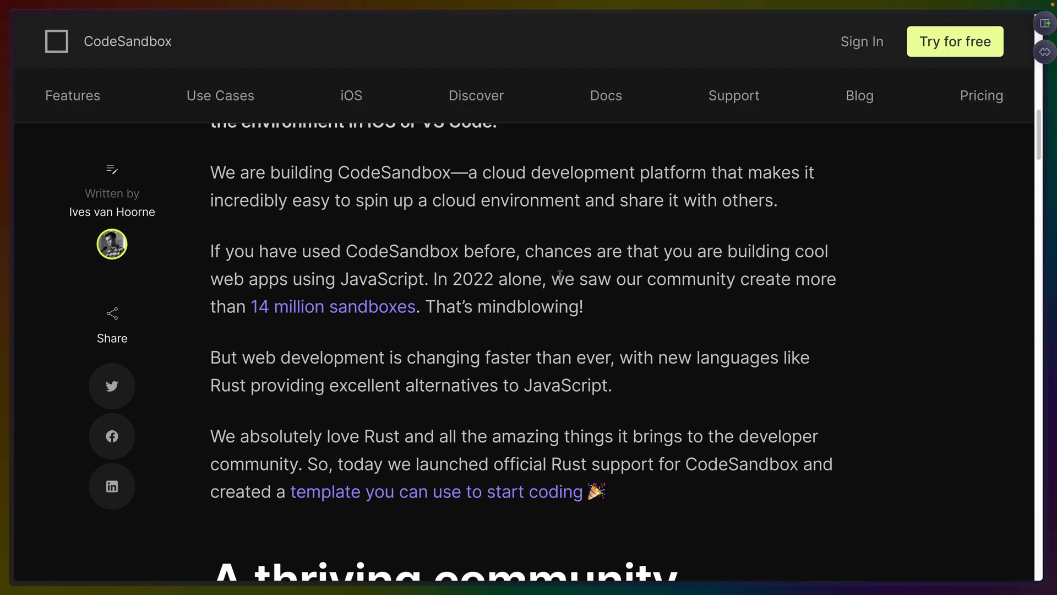
pyautogui.scroll(-3)
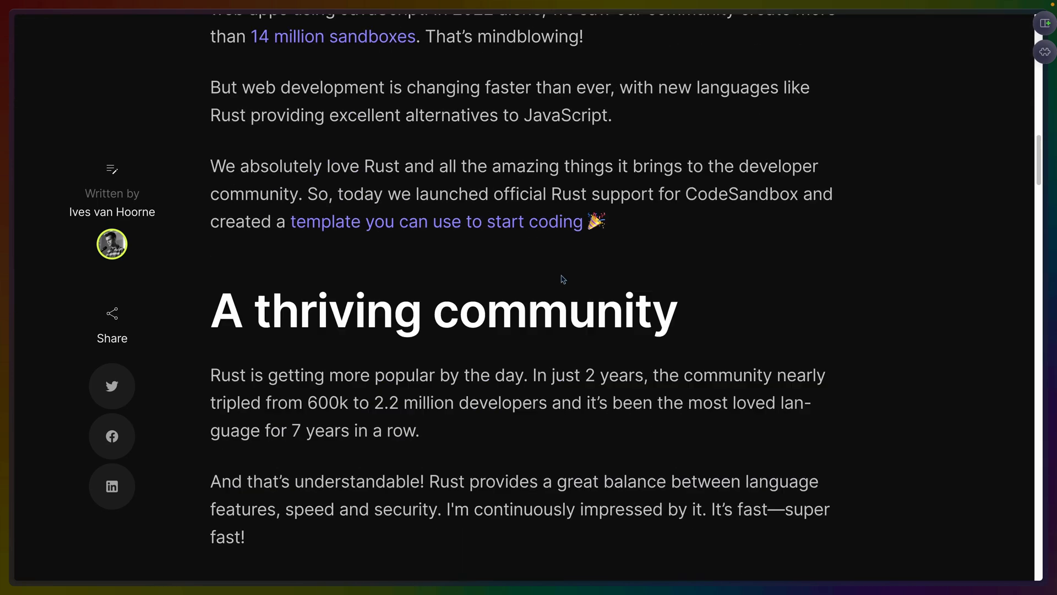
pyautogui.scroll(3)
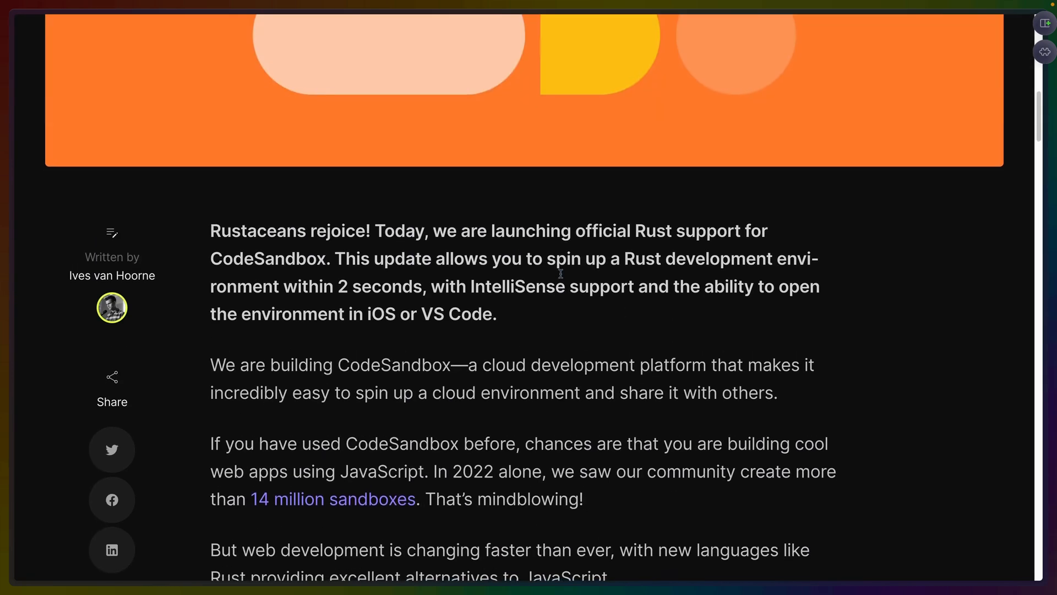
pyautogui.scroll(-3)
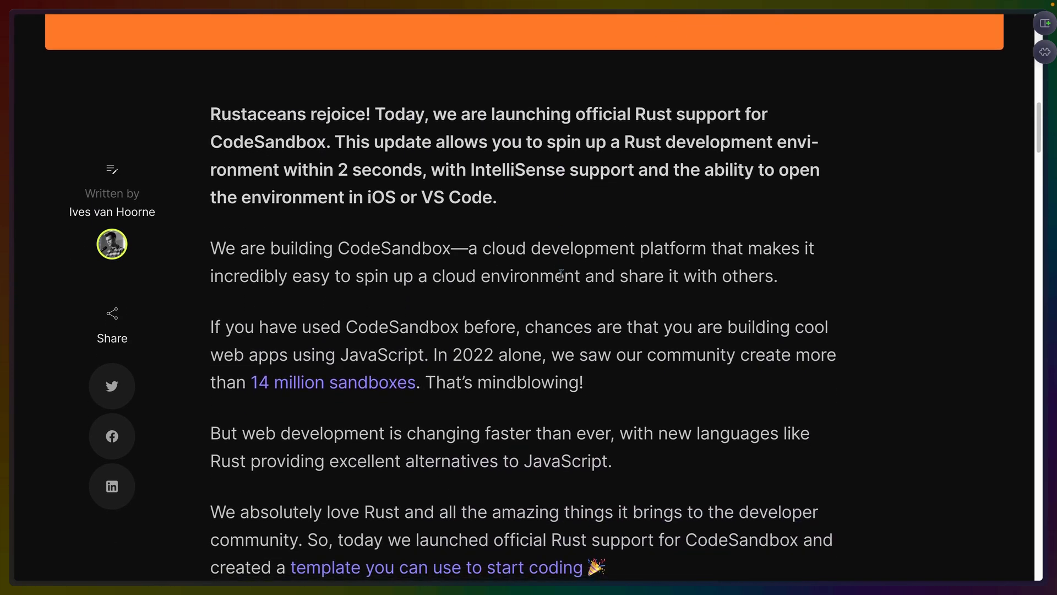
pyautogui.scroll(-3)
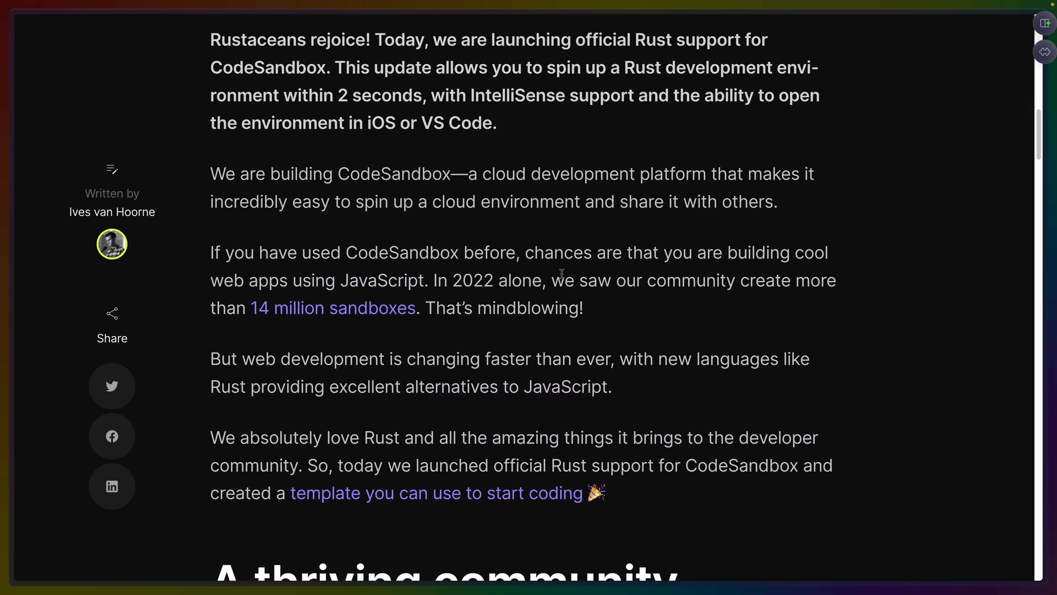
pyautogui.scroll(-3)
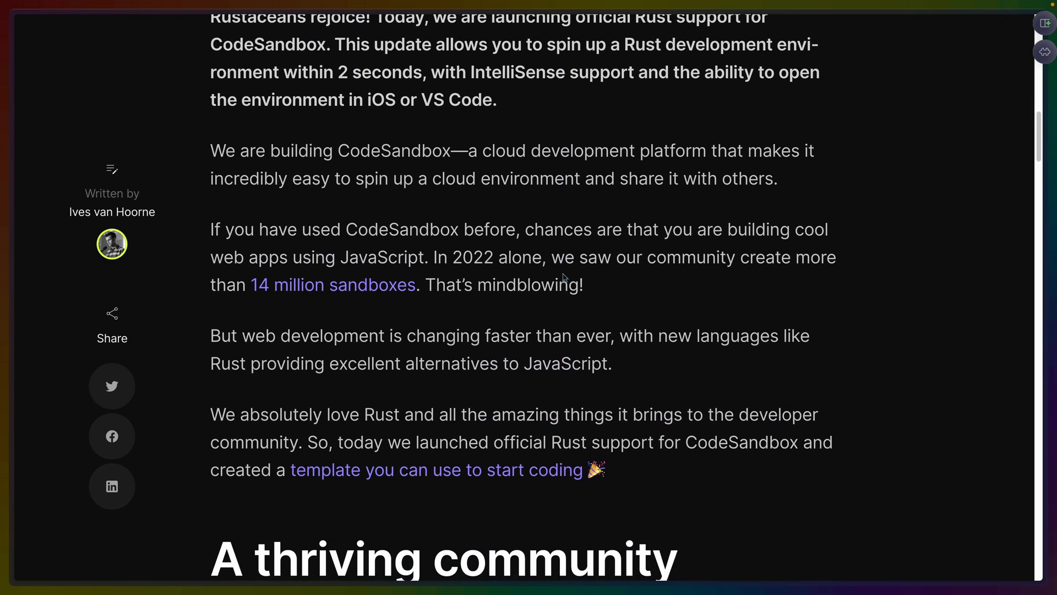
pyautogui.scroll(3)
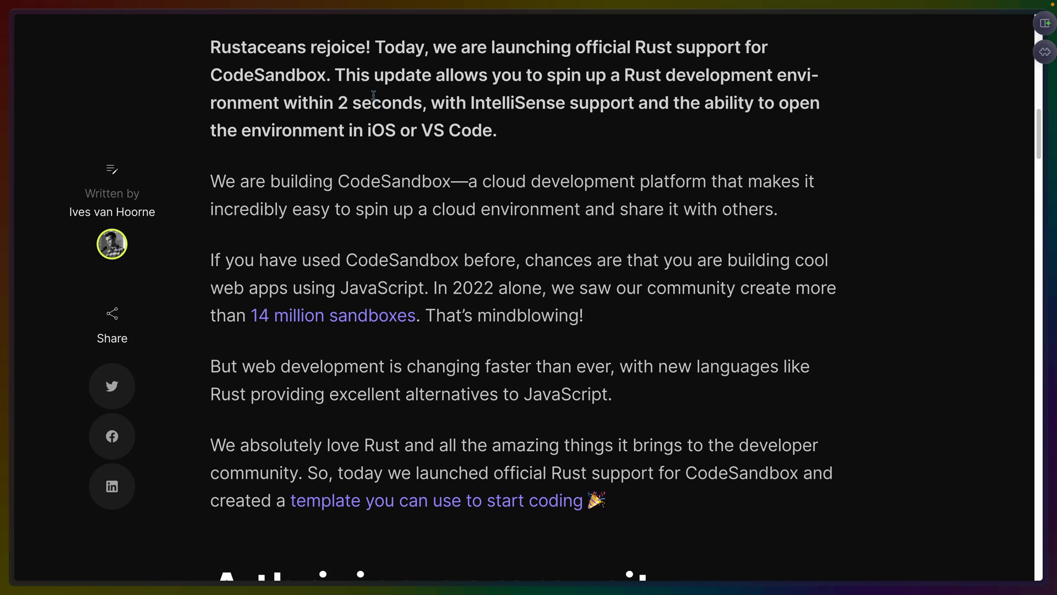
pyautogui.moveTo(402, 100)
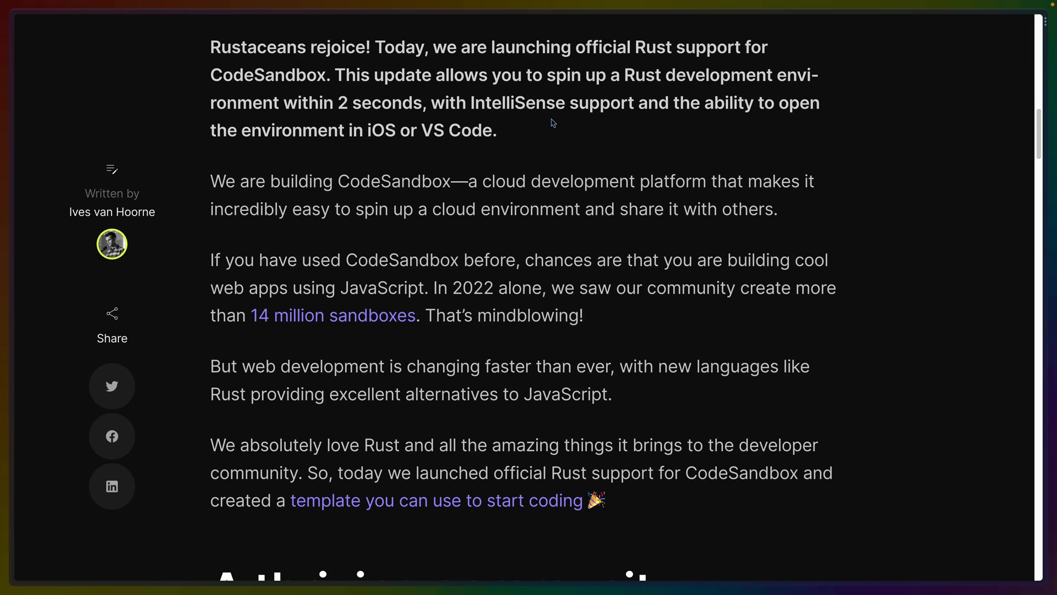
pyautogui.moveTo(555, 132)
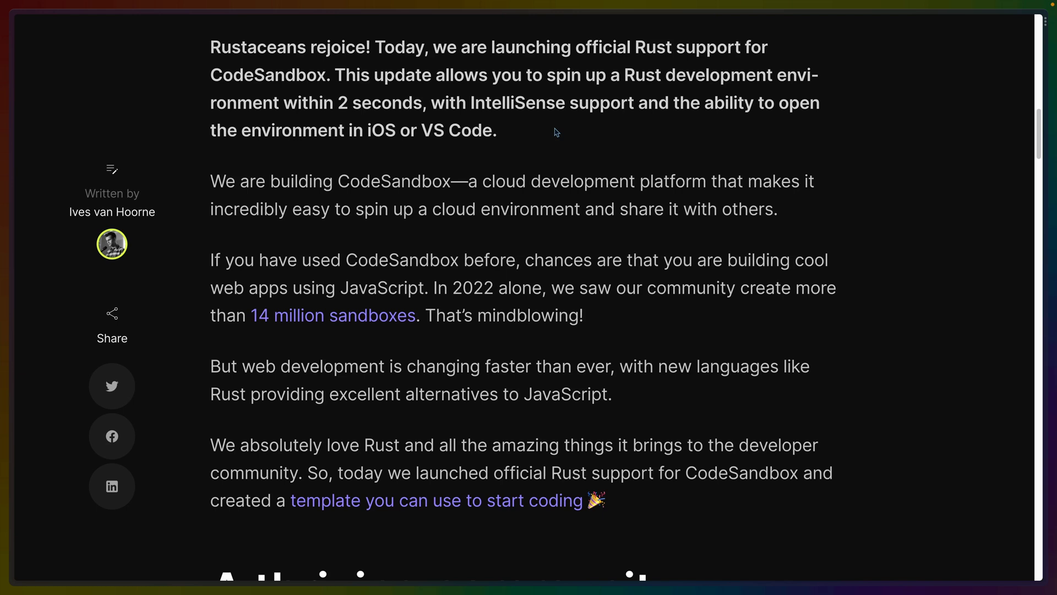
pyautogui.moveTo(500, 139)
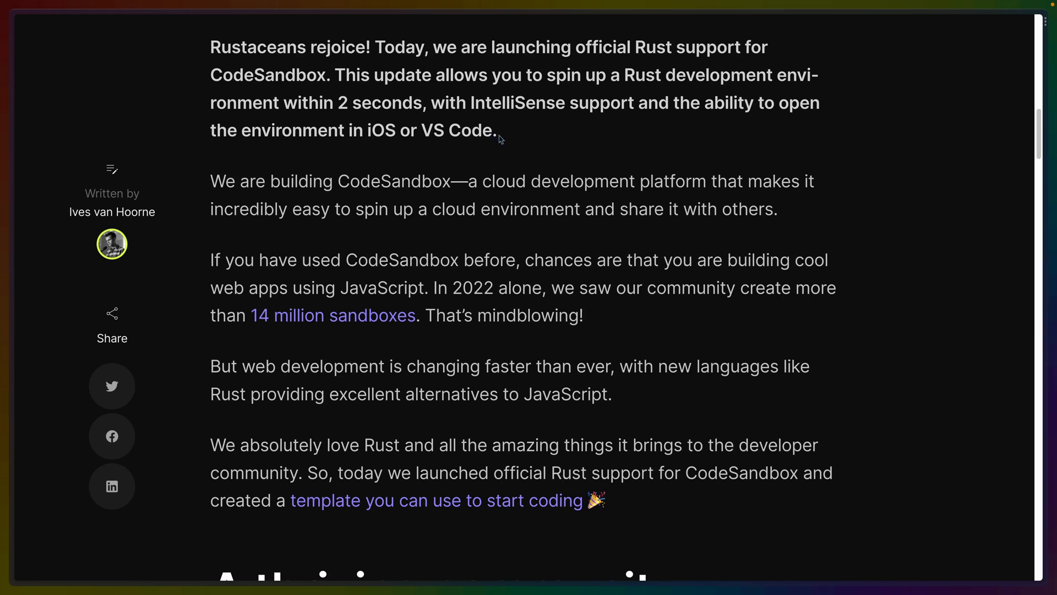
pyautogui.moveTo(529, 149)
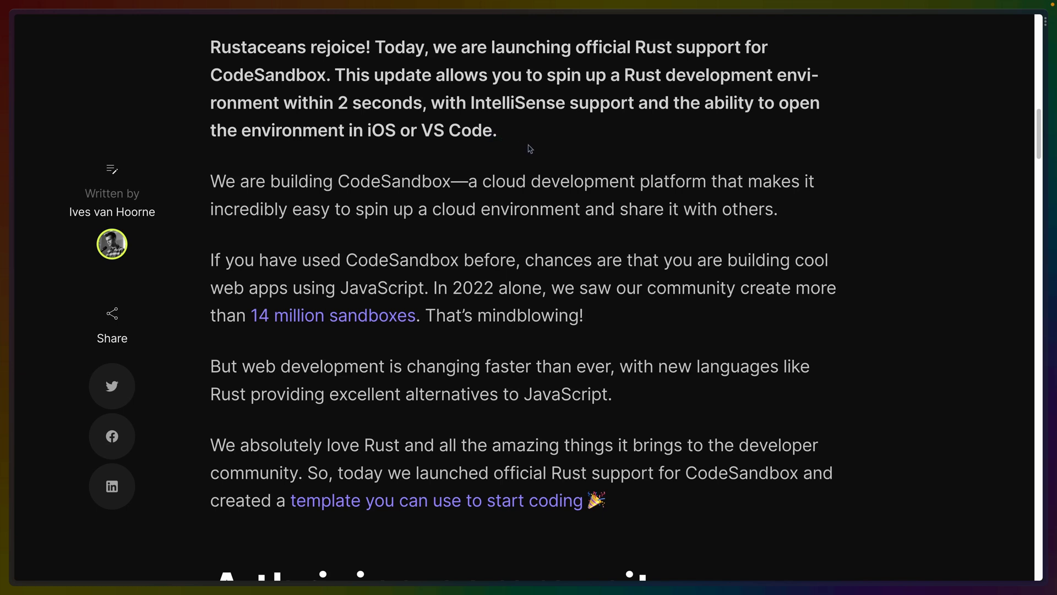
pyautogui.moveTo(539, 155)
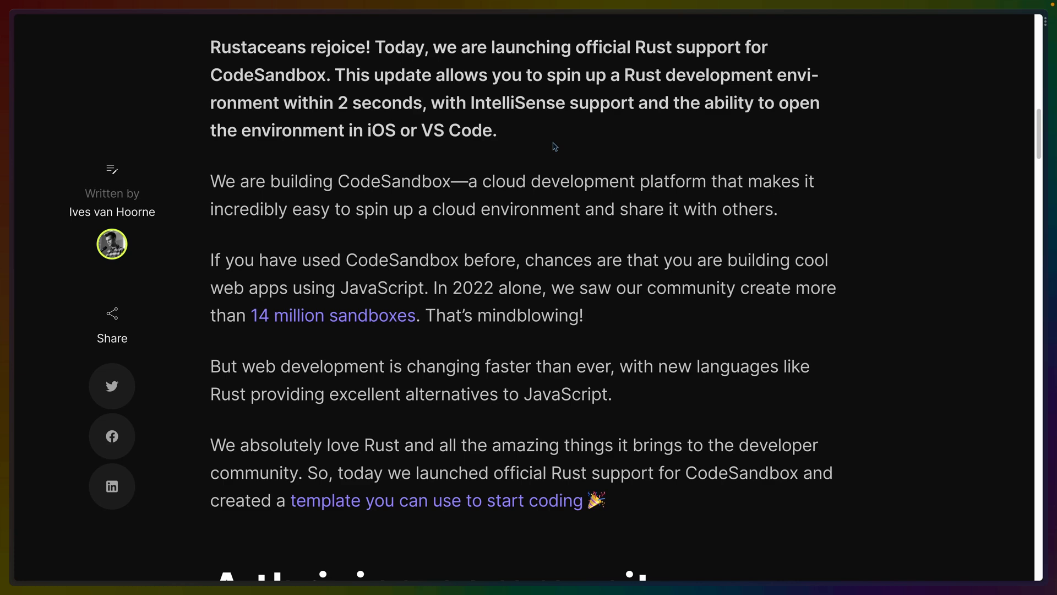
pyautogui.scroll(-3)
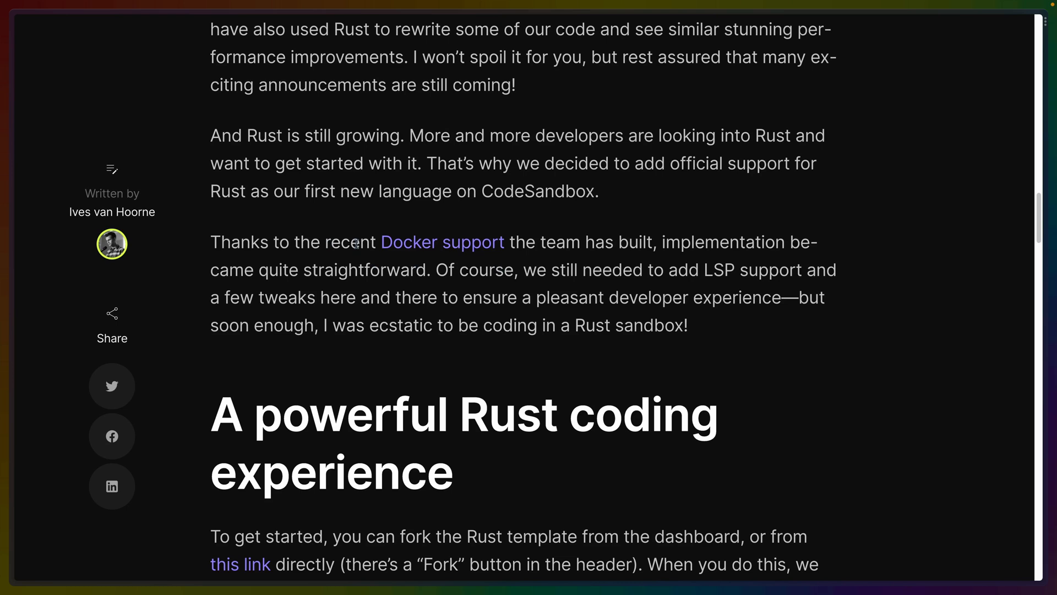
pyautogui.moveTo(524, 270)
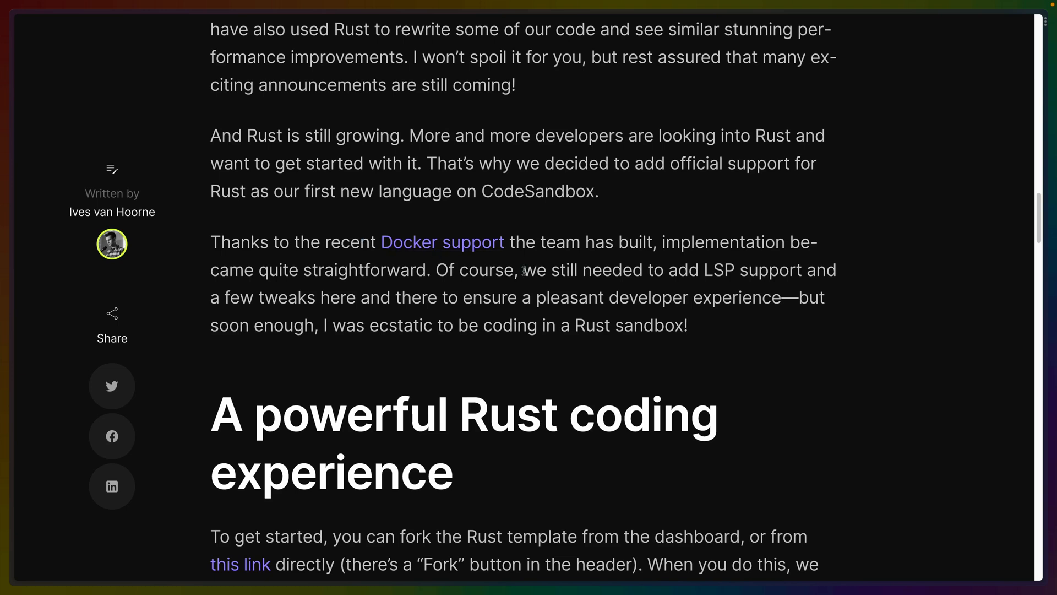
pyautogui.moveTo(530, 270)
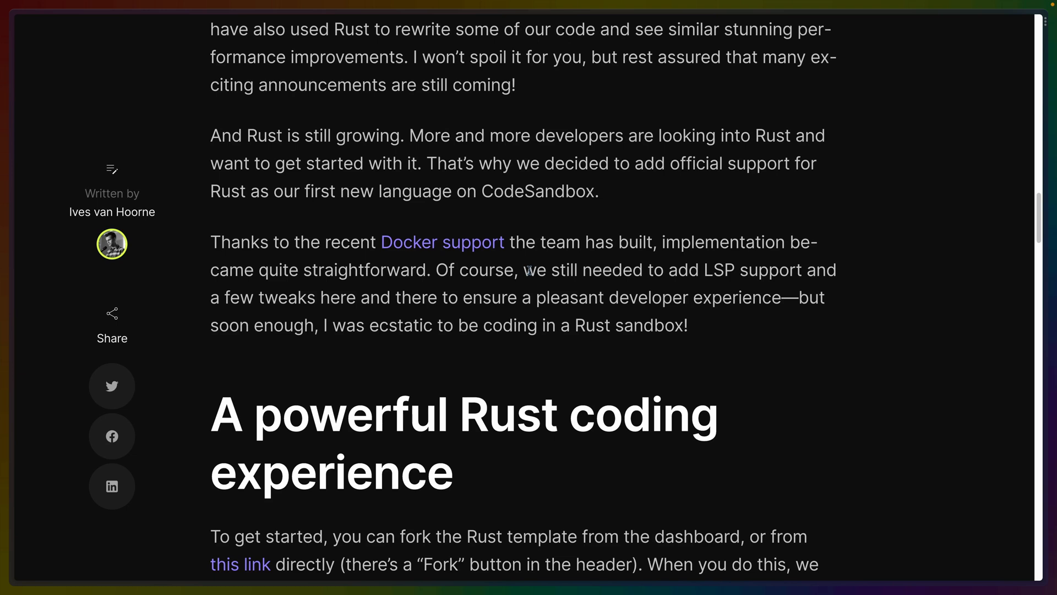
pyautogui.moveTo(526, 270); pyautogui.dragTo(800, 269)
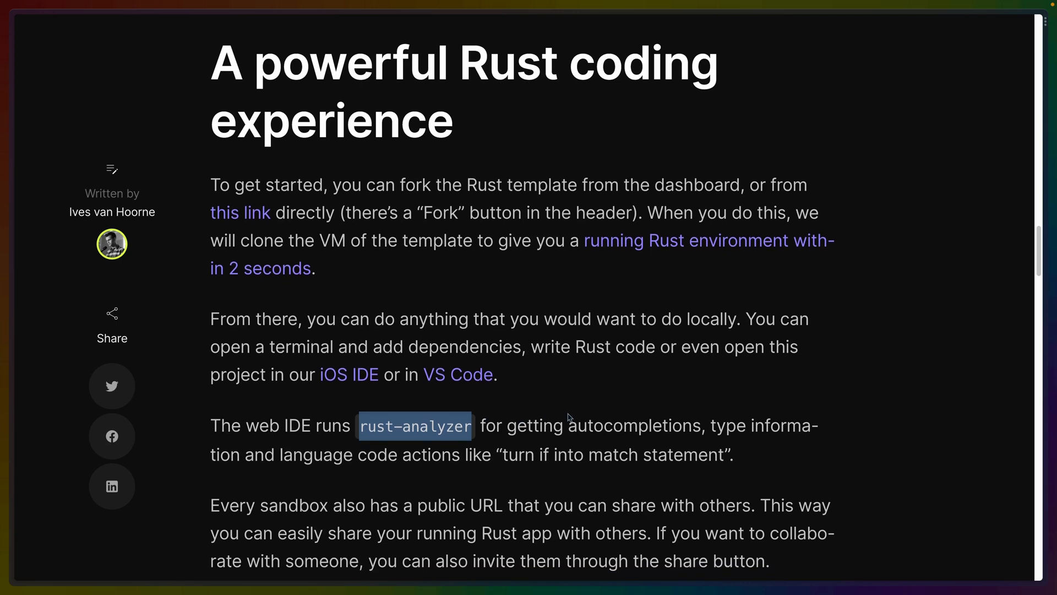
pyautogui.scroll(-3)
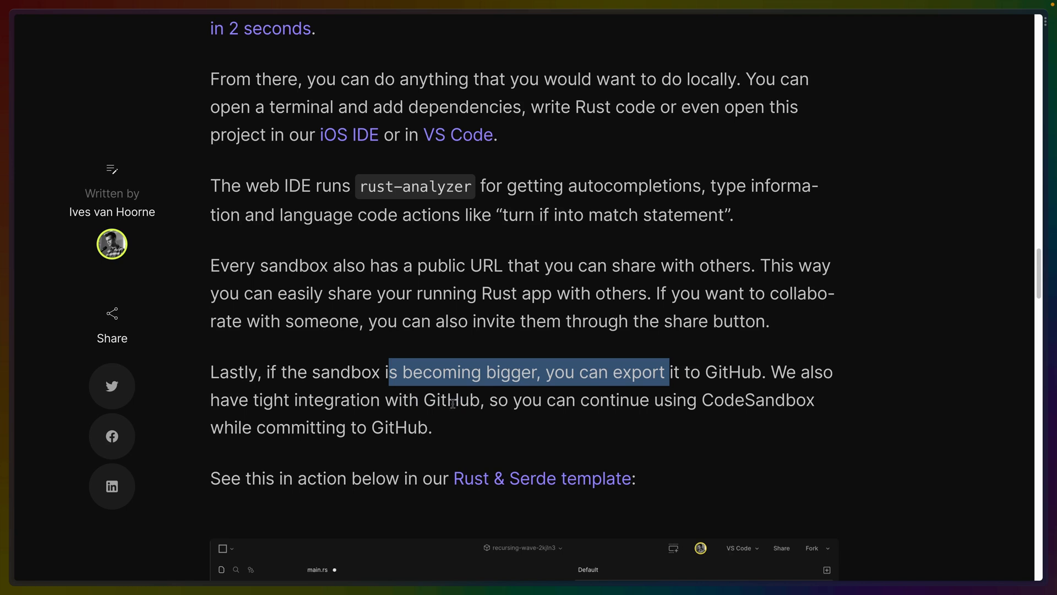
pyautogui.scroll(-3)
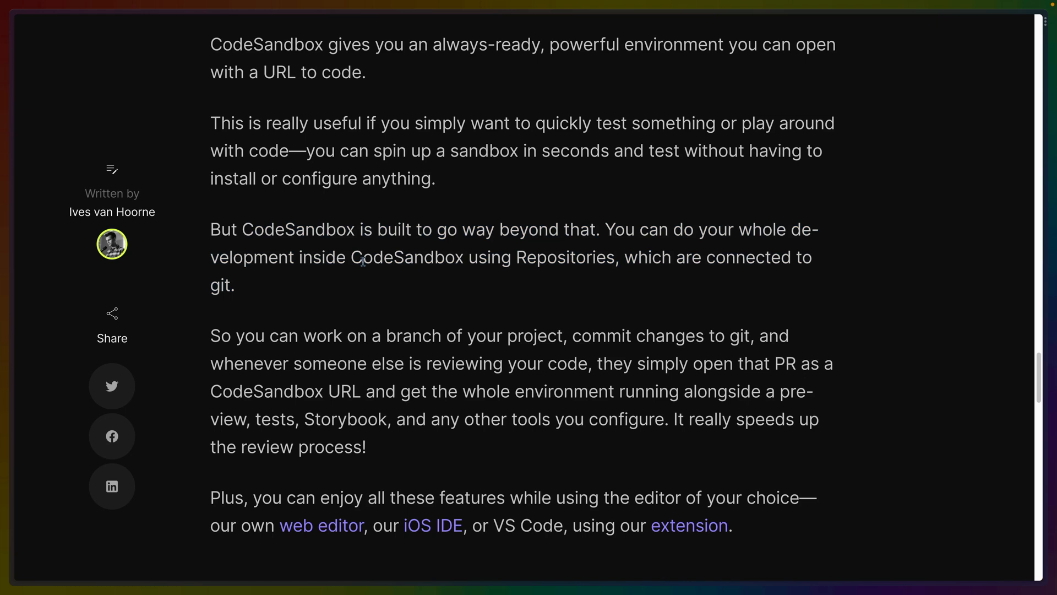
pyautogui.scroll(3)
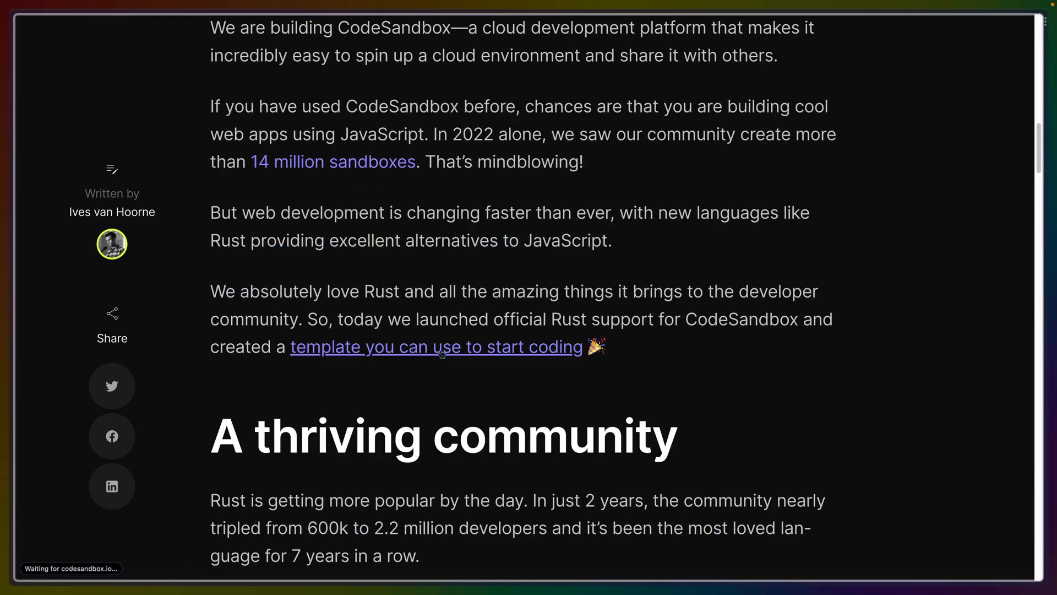
pyautogui.click(436, 347)
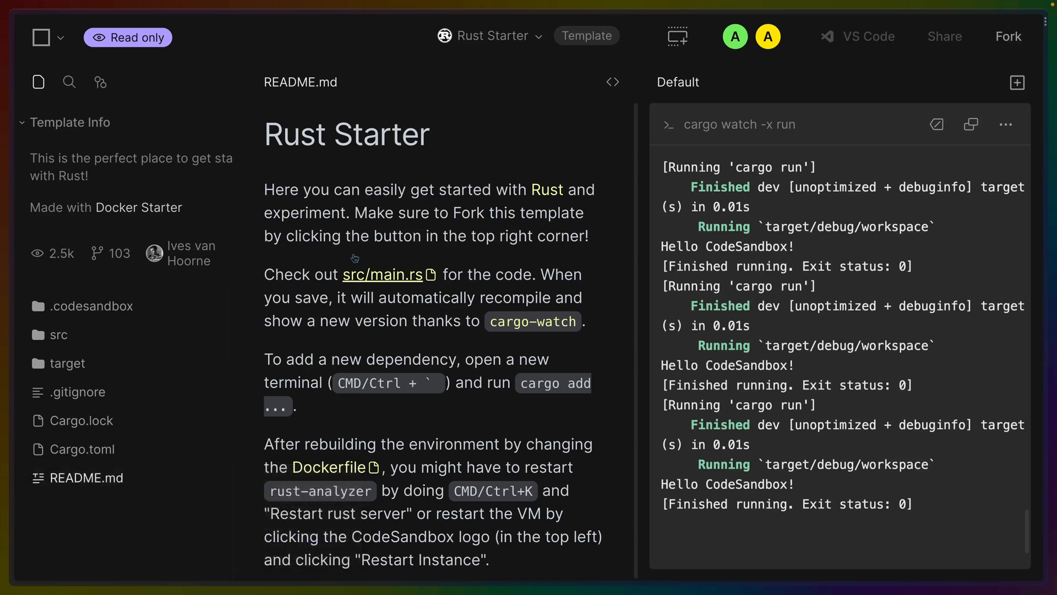
pyautogui.moveTo(368, 250)
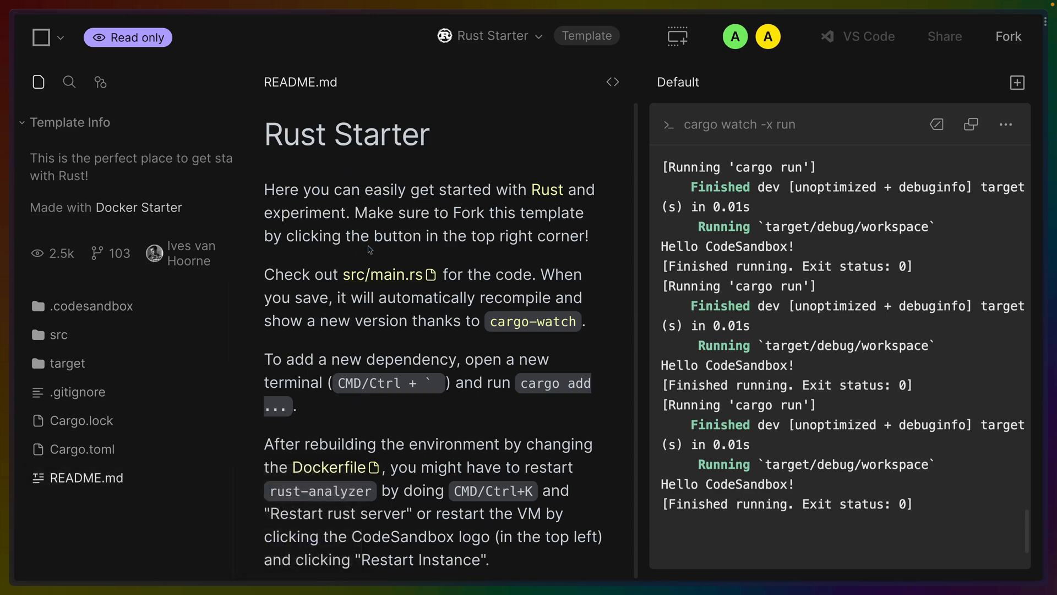
pyautogui.moveTo(532, 320)
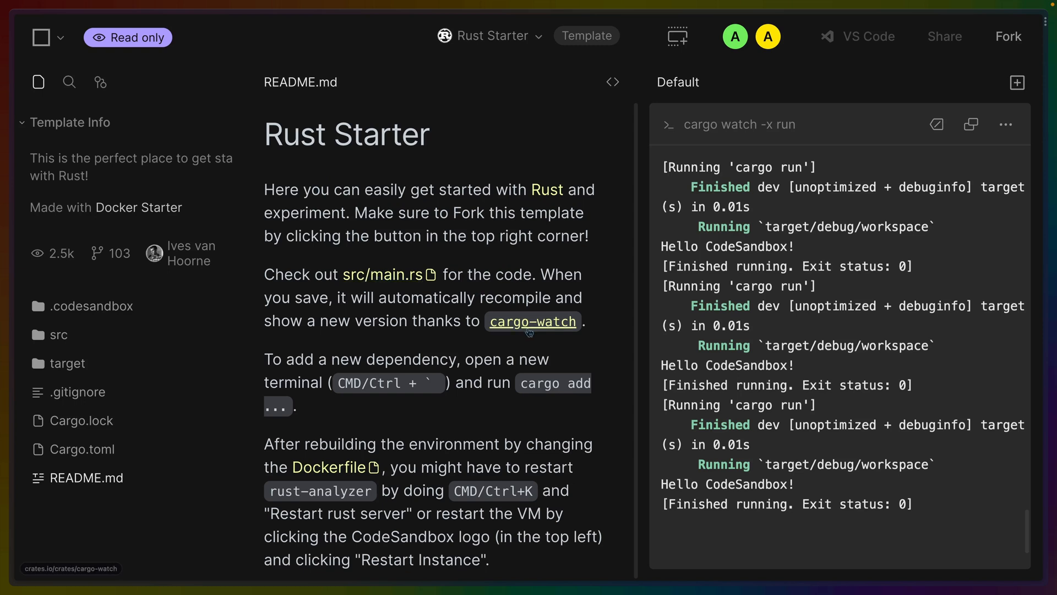
pyautogui.moveTo(557, 301)
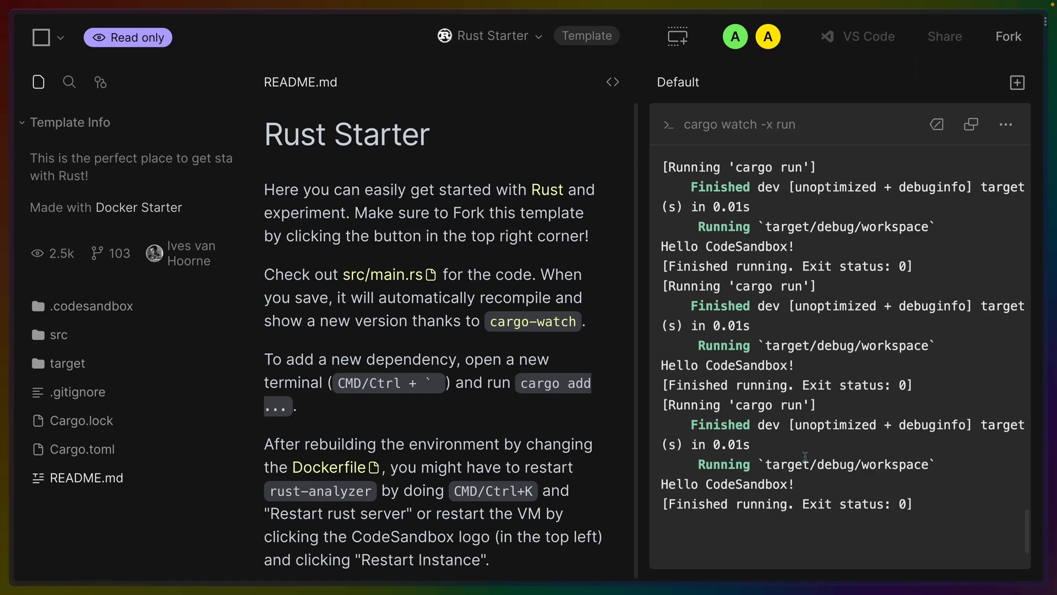
# Fork the Rust Starter and, after the fork fails, sign in with a GitHub account.
pyautogui.click(1007, 36)
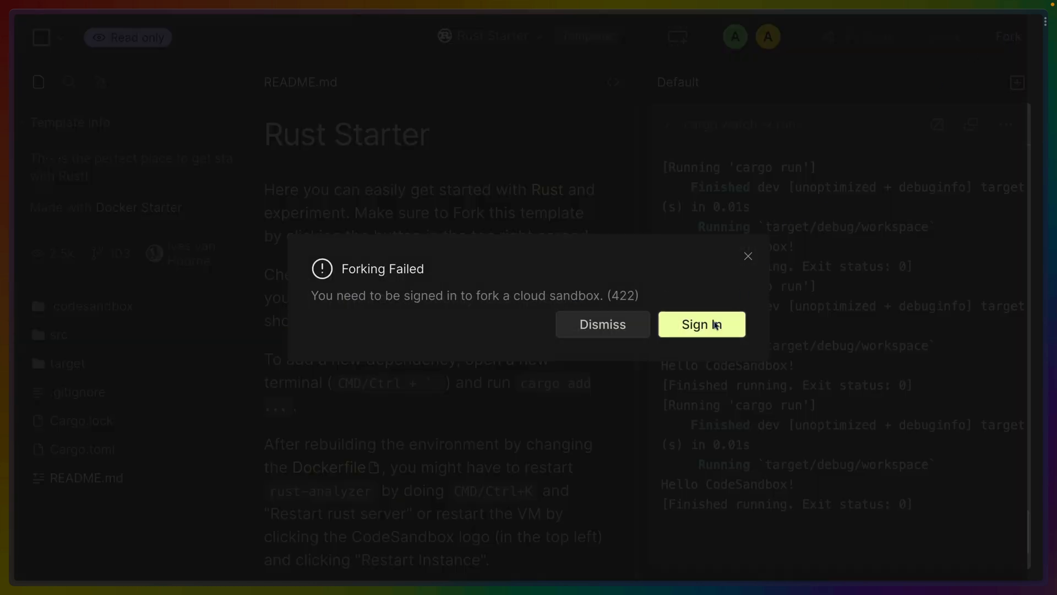
pyautogui.click(700, 324)
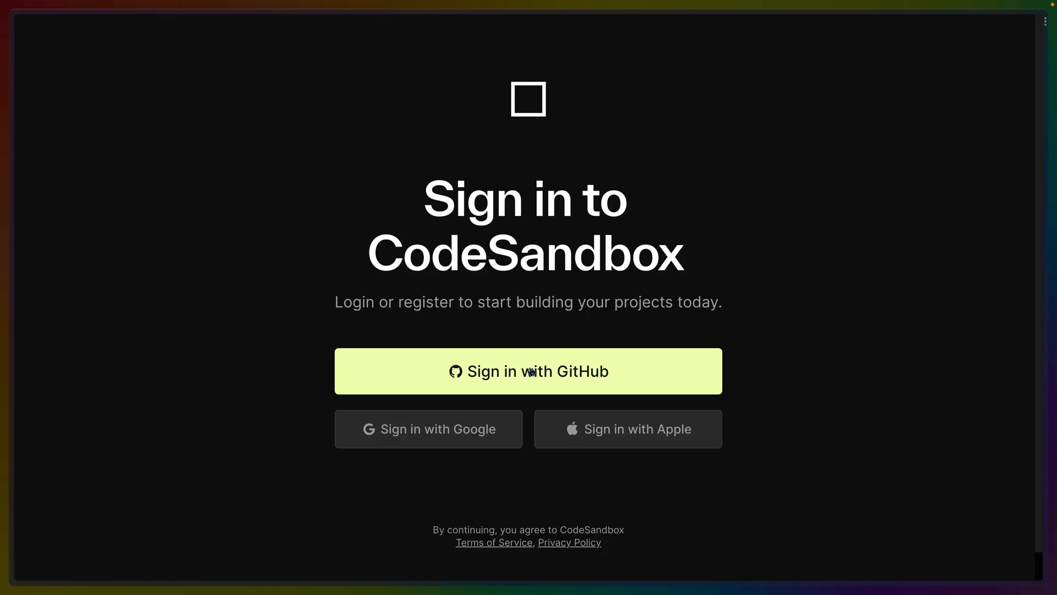
pyautogui.click(527, 371)
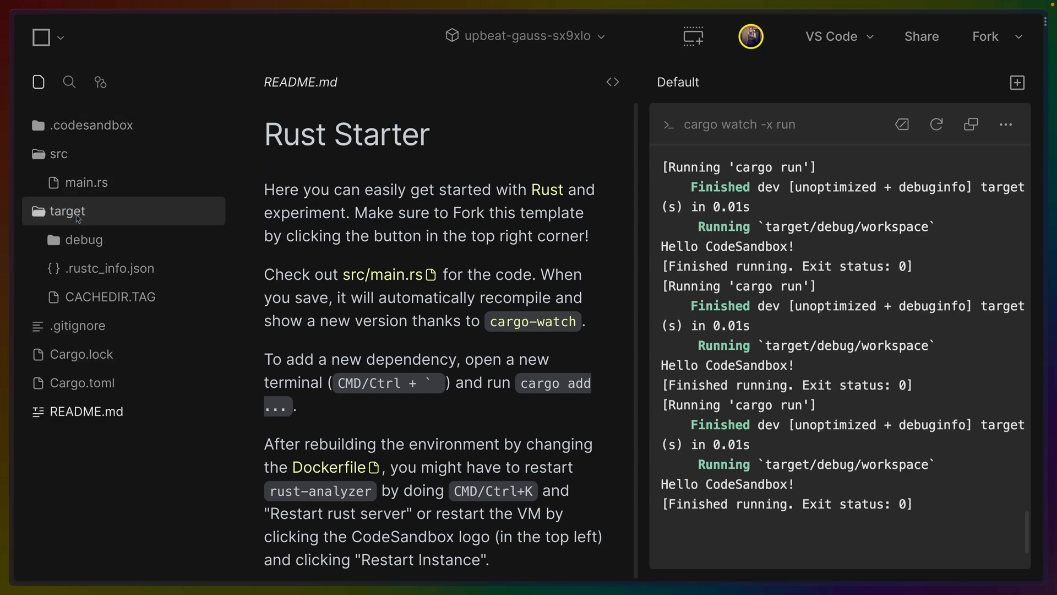
# Collapse the target folder and review the Dockerfile and tasks.json runAtStart setting.
pyautogui.click(67, 211)
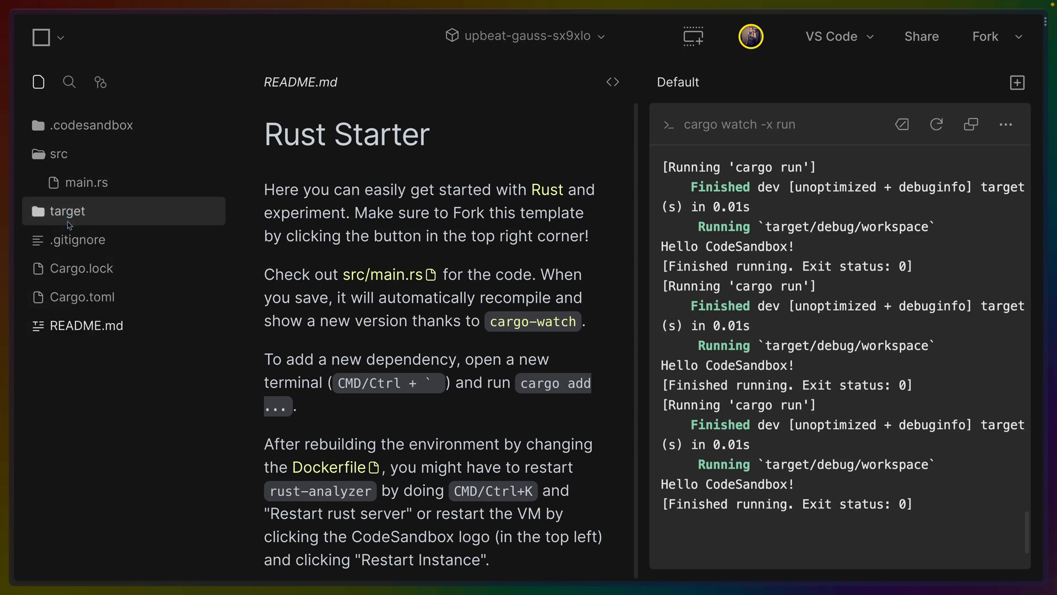
pyautogui.click(82, 296)
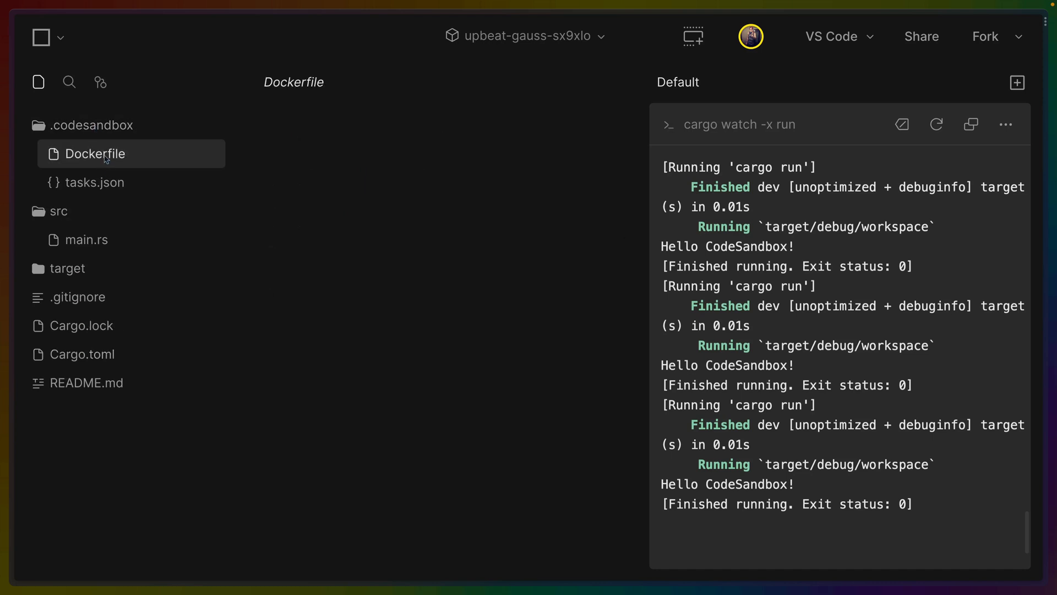
pyautogui.click(95, 154)
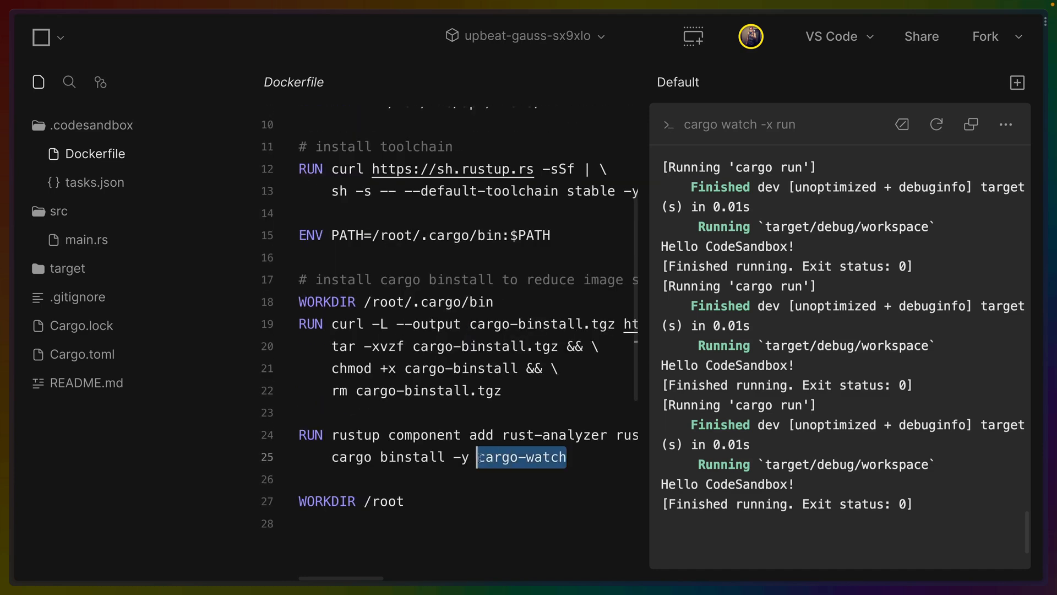
pyautogui.click(95, 183)
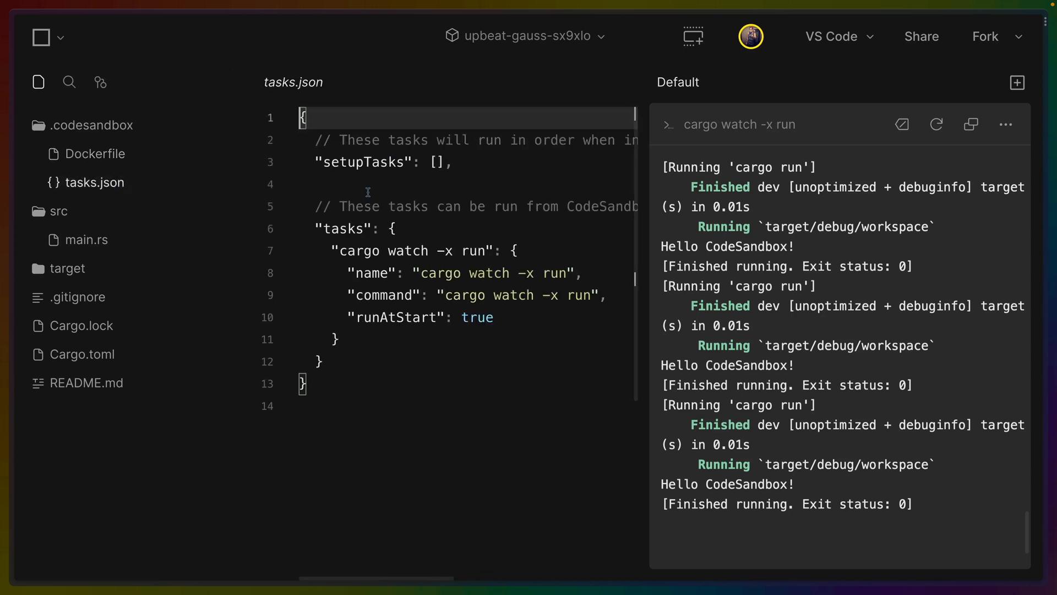
pyautogui.moveTo(407, 251)
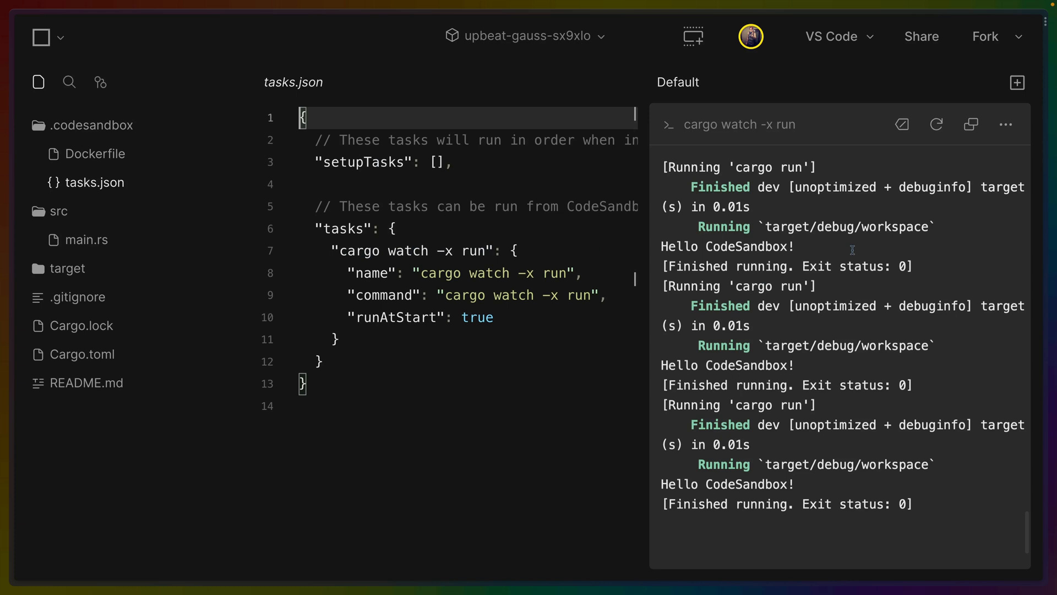
pyautogui.doubleClick(394, 317)
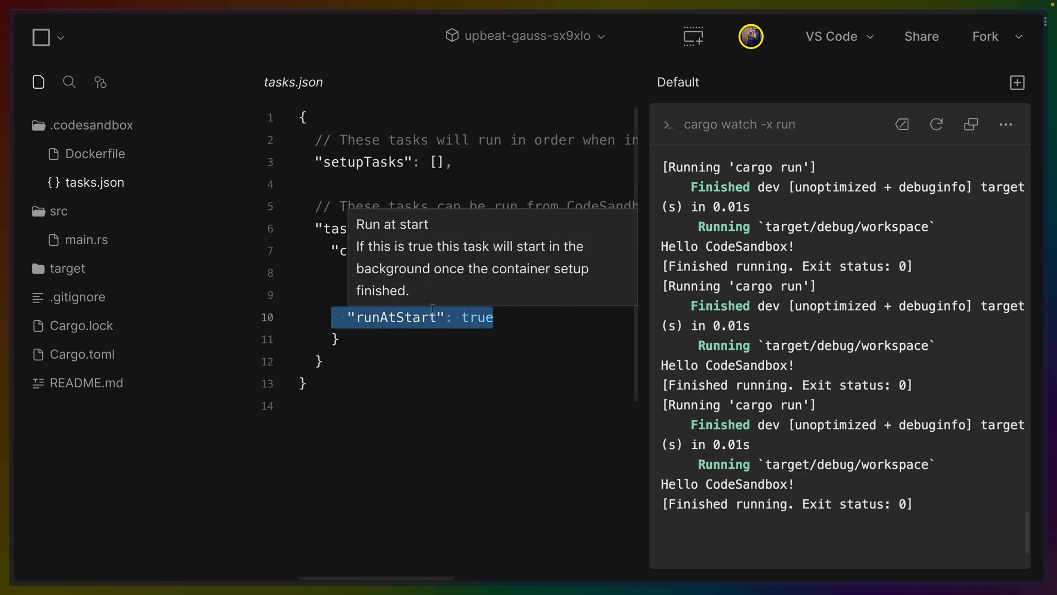
# Edit src/main.rs so the greeting reads 'Hello YouTube!'.
pyautogui.click(85, 239)
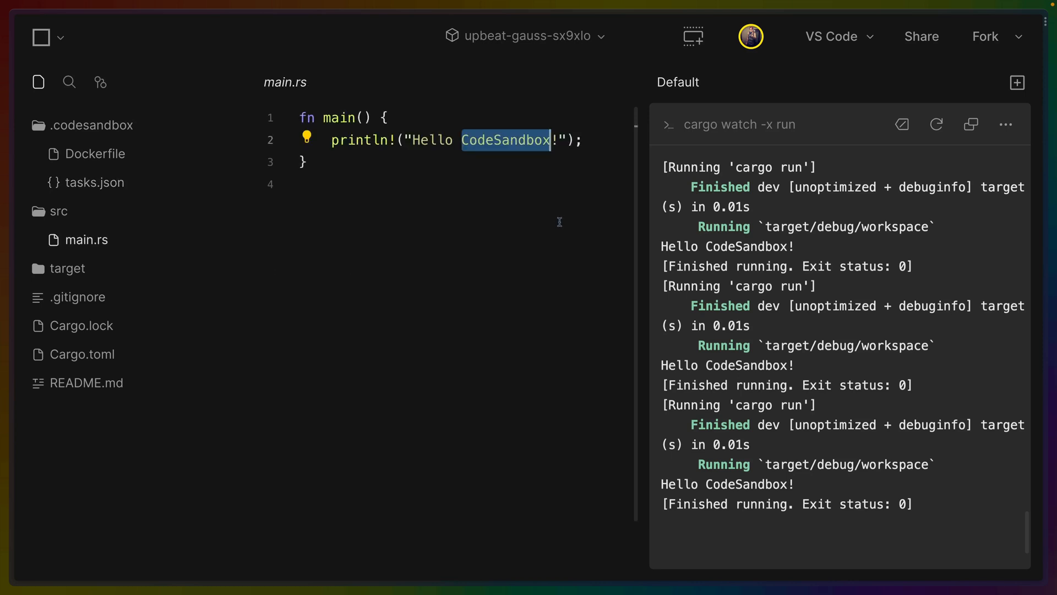
pyautogui.write('YouTub')
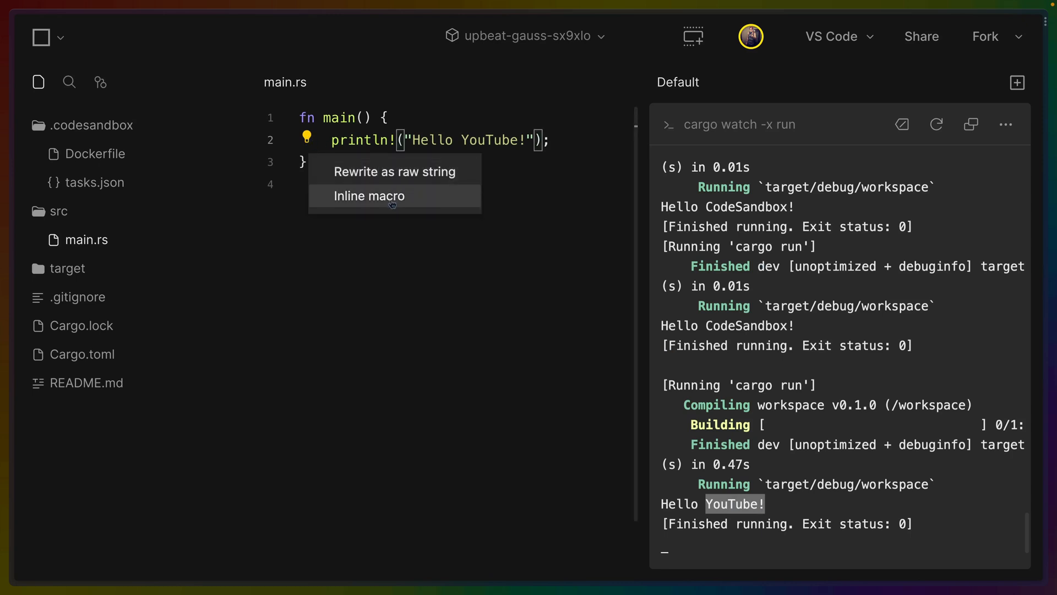
pyautogui.click(395, 172)
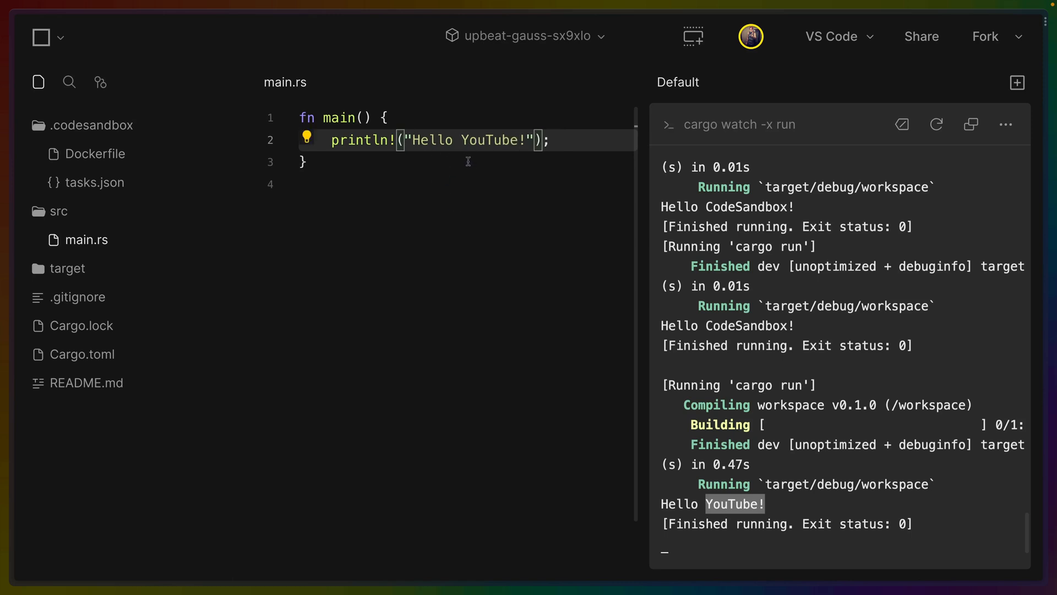
pyautogui.moveTo(685, 72)
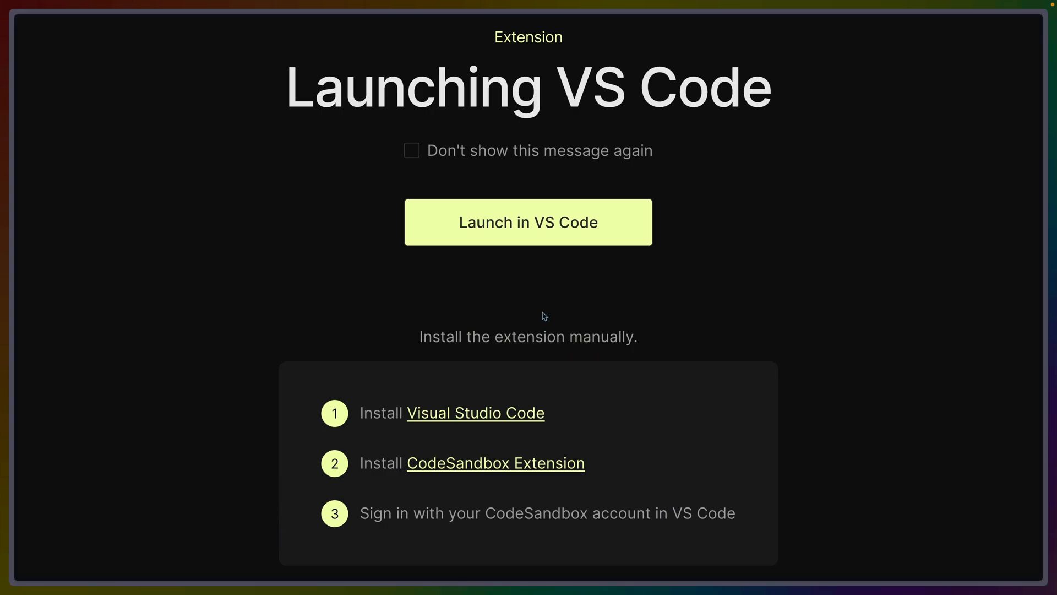
# Launch the sandbox in desktop VS Code and change main.rs's greeting to 'Hello Rust Adventurers!'.
pyautogui.click(527, 221)
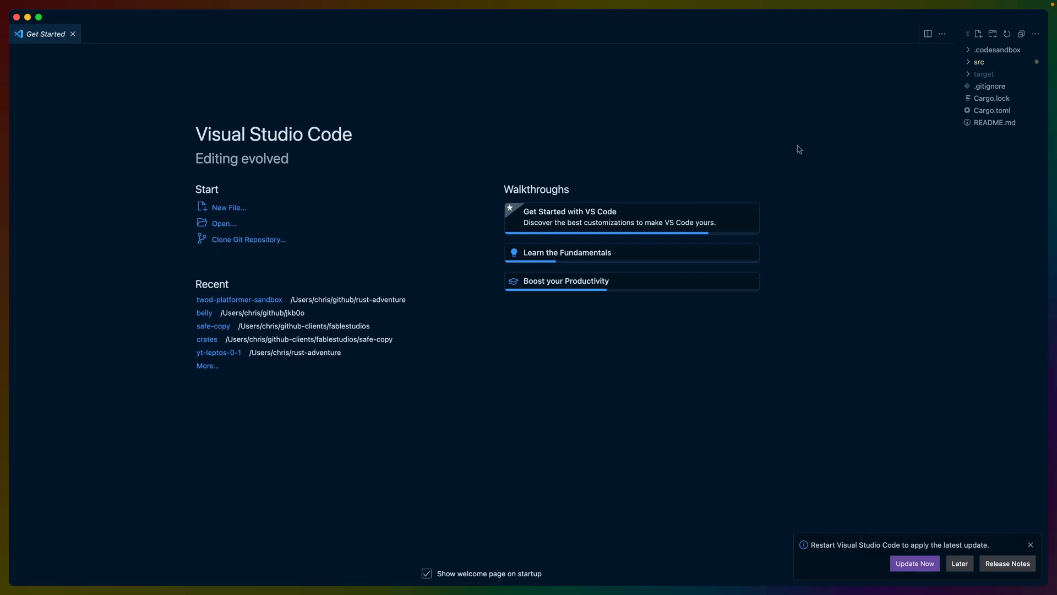
pyautogui.click(977, 62)
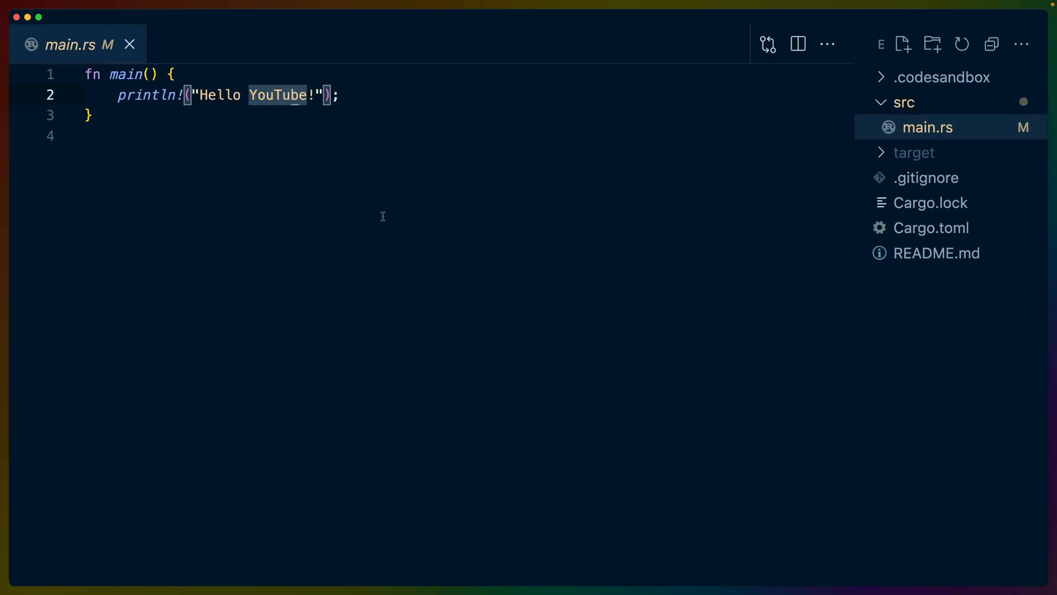
pyautogui.write('Rust Adventurers')
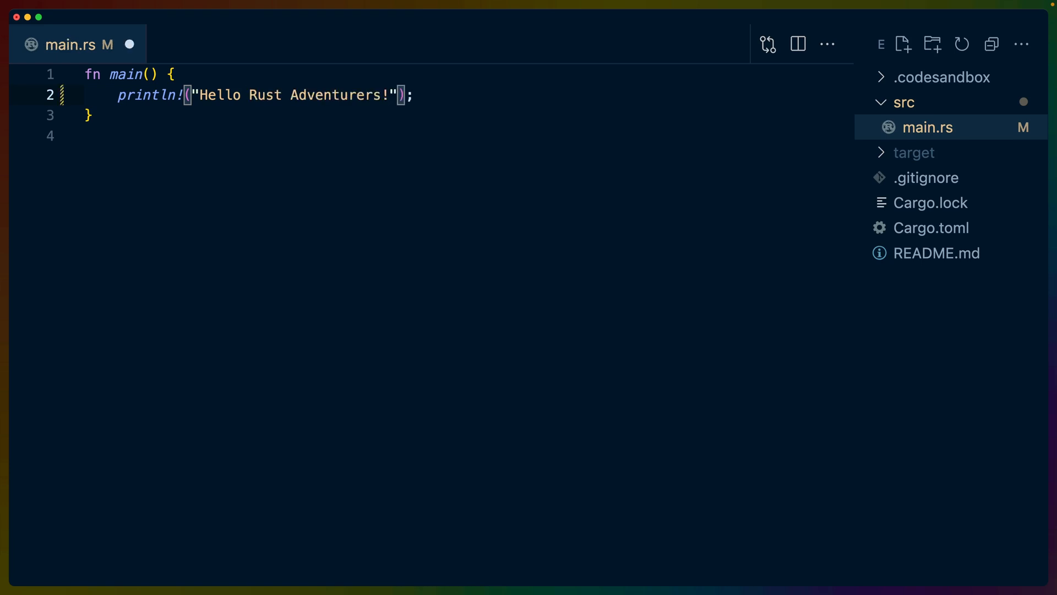
pyautogui.moveTo(130, 44)
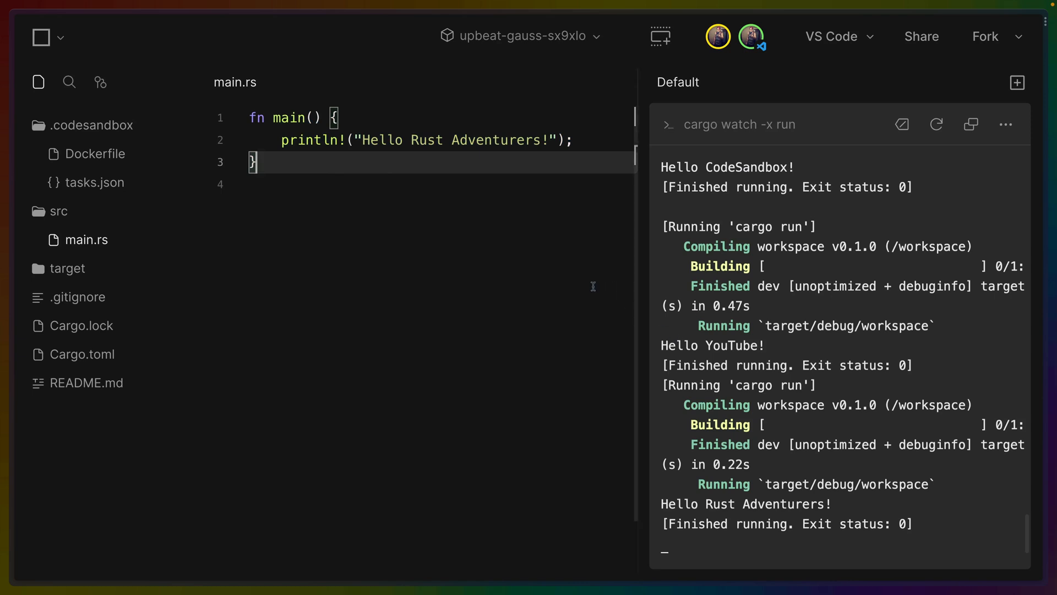
# Select Adventurers in main.rs to replace it with People, giving 'Hello Rust People!'.
pyautogui.doubleClick(494, 140)
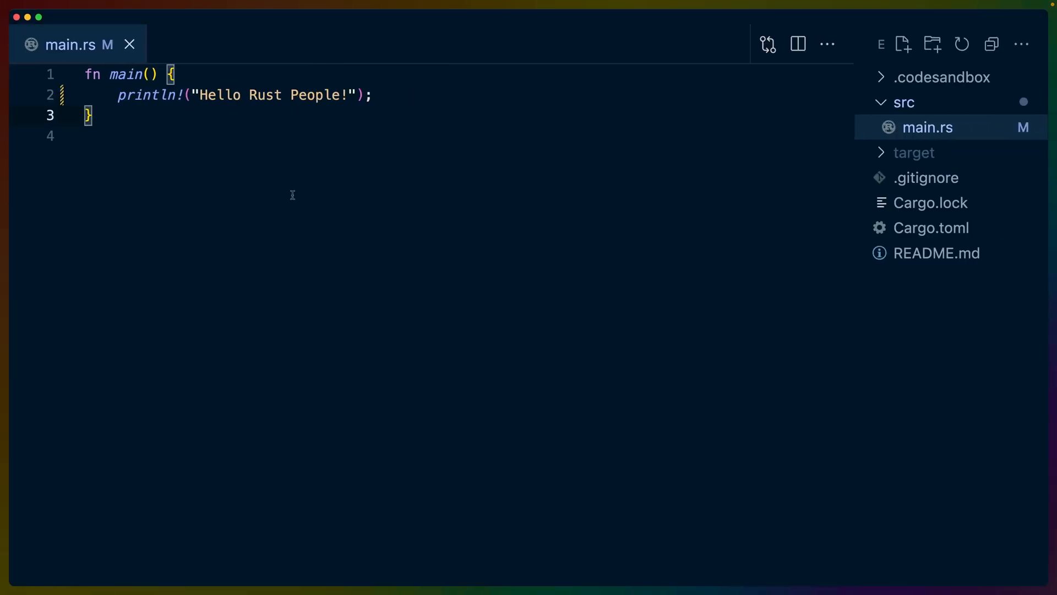
pyautogui.moveTo(320, 200)
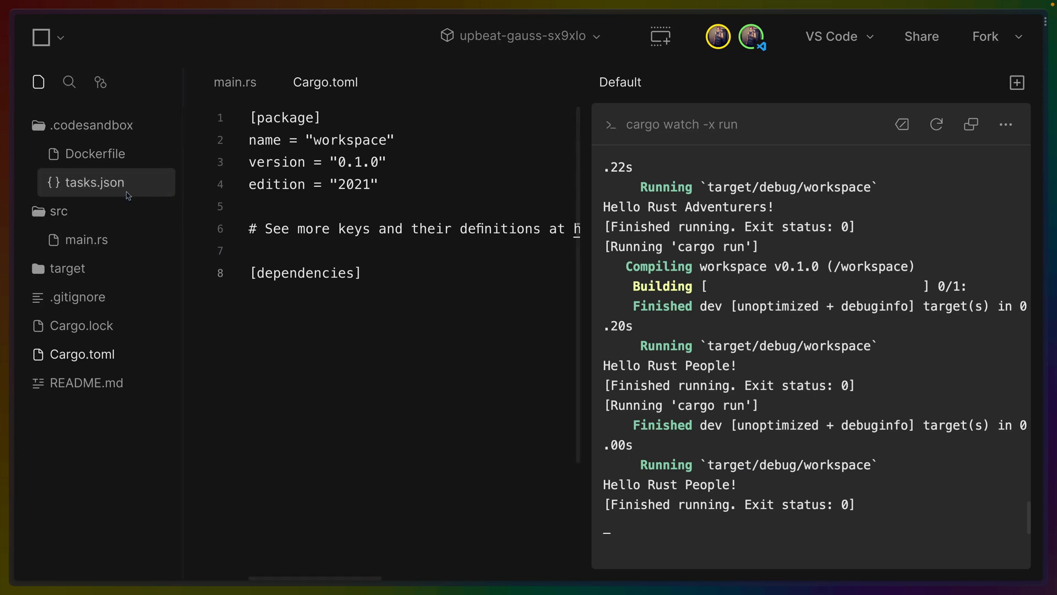
# Add nom = "7.0" under [dependencies] in Cargo.toml.
pyautogui.click(93, 181)
pyautogui.write('nom = "0.')
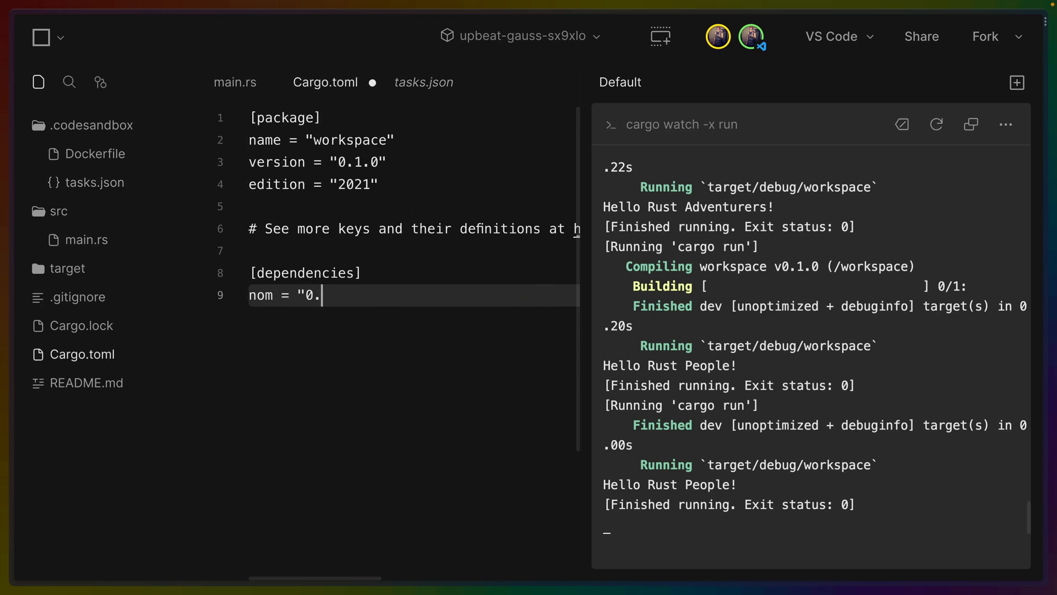
pyautogui.write('7')
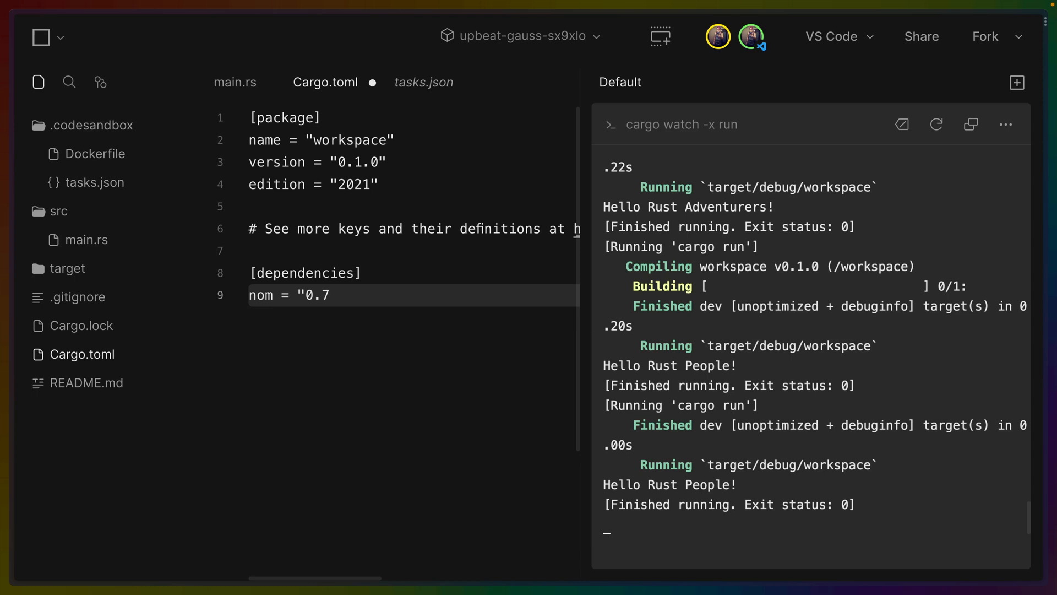
pyautogui.write('7.0"')
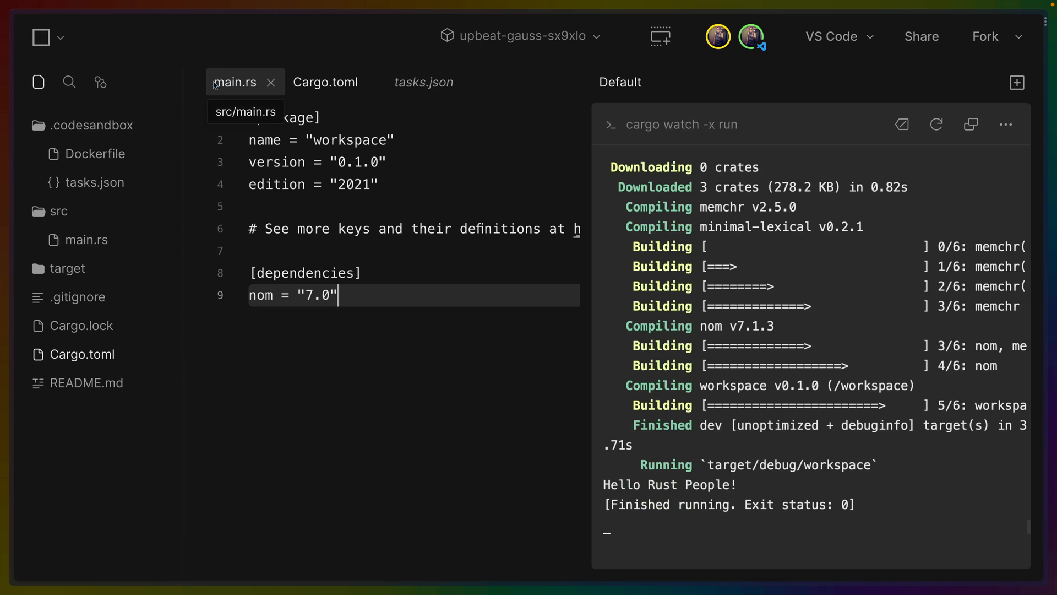
pyautogui.click(236, 82)
pyautogui.write('fn rust(')
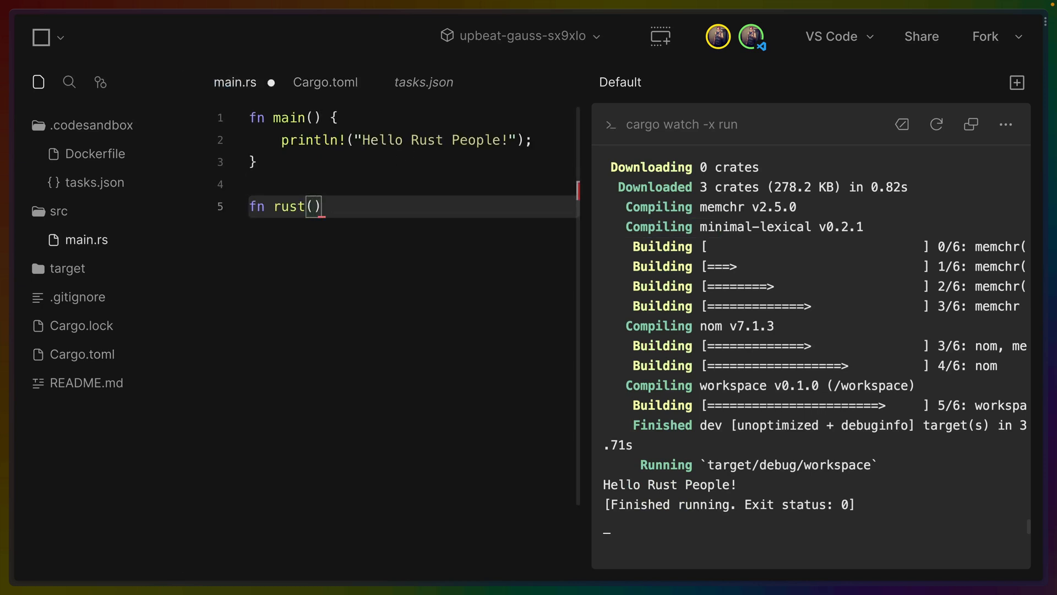
# Write fn rust(input: &str) -> IResult<&str, &str> whose body applies preceded to input.
pyautogui.write('input: &str')
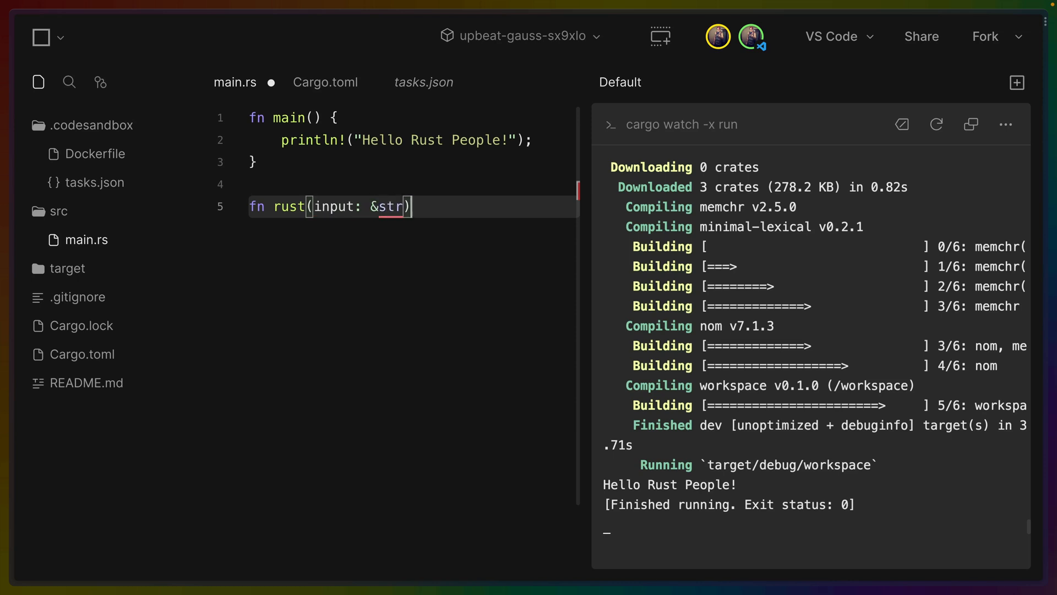
pyautogui.write('-> IResult<&str, &str> {')
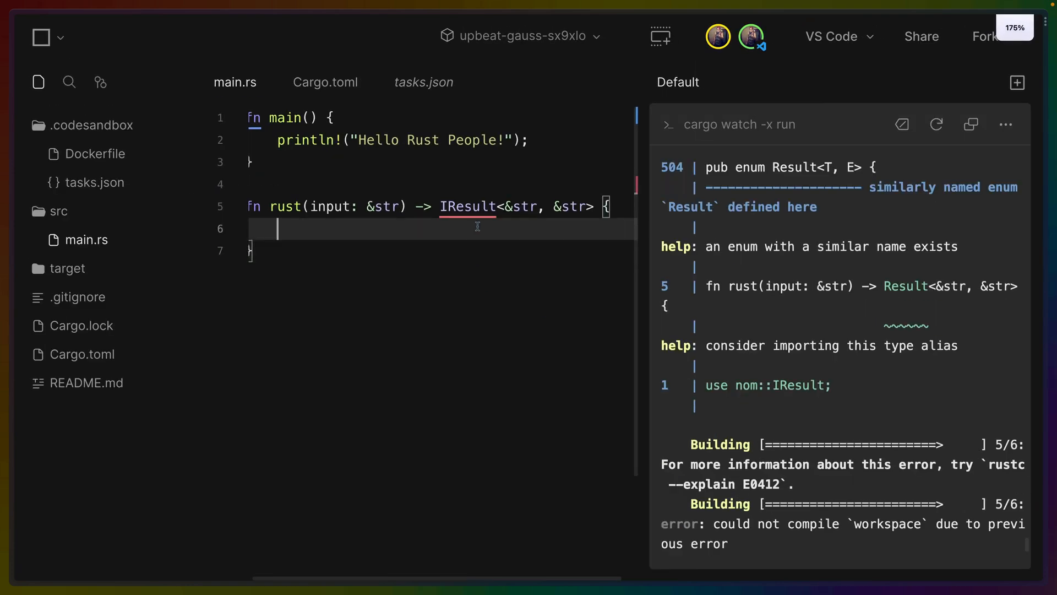
pyautogui.write('preceded()(input)')
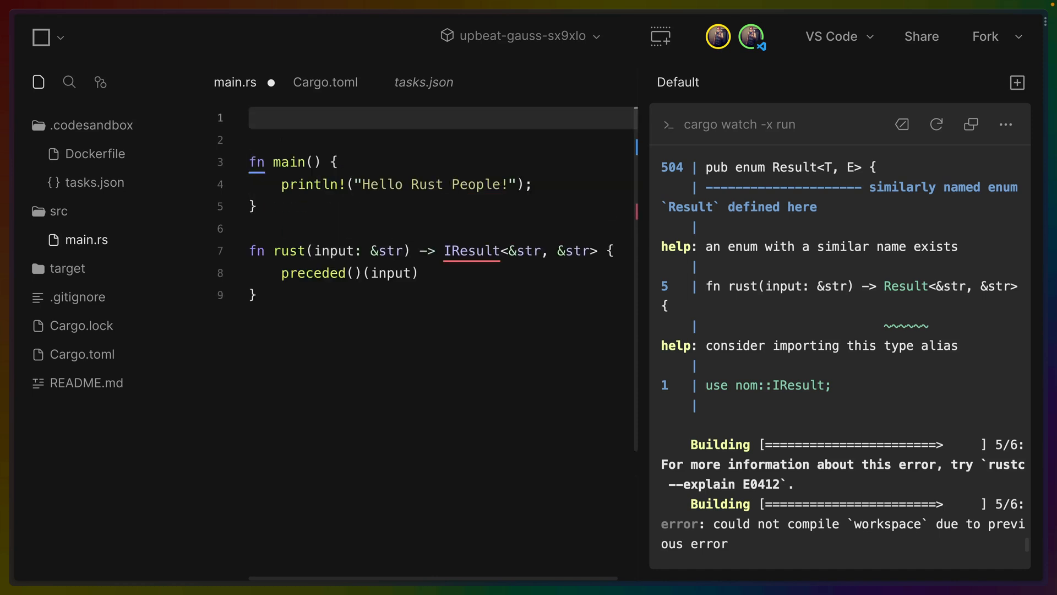
# Import nom with use nom::*; and pass "Hello " and anychar to preceded.
pyautogui.write('use nom::*')
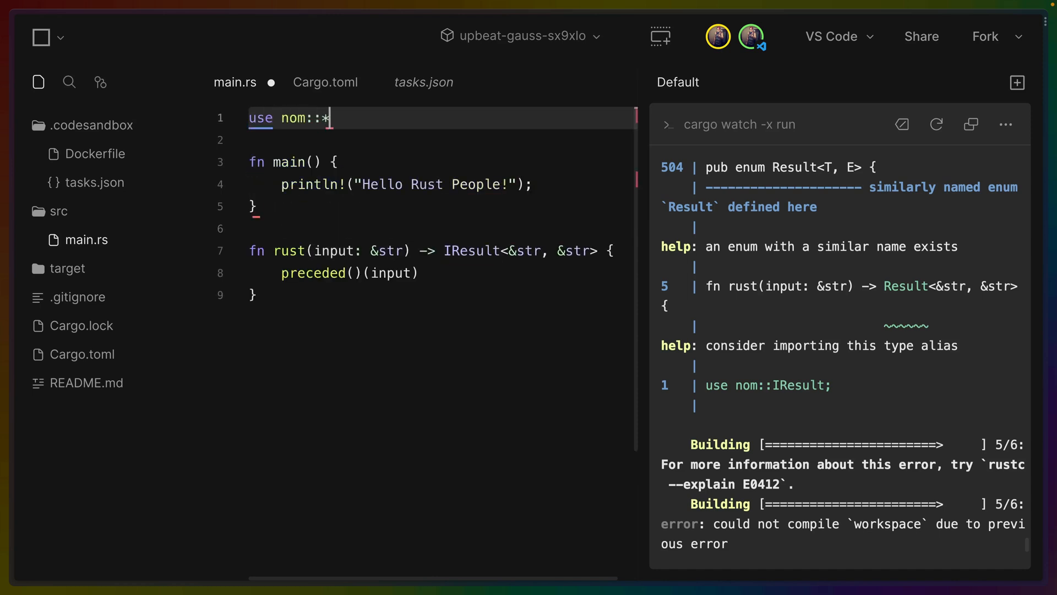
pyautogui.write(';')
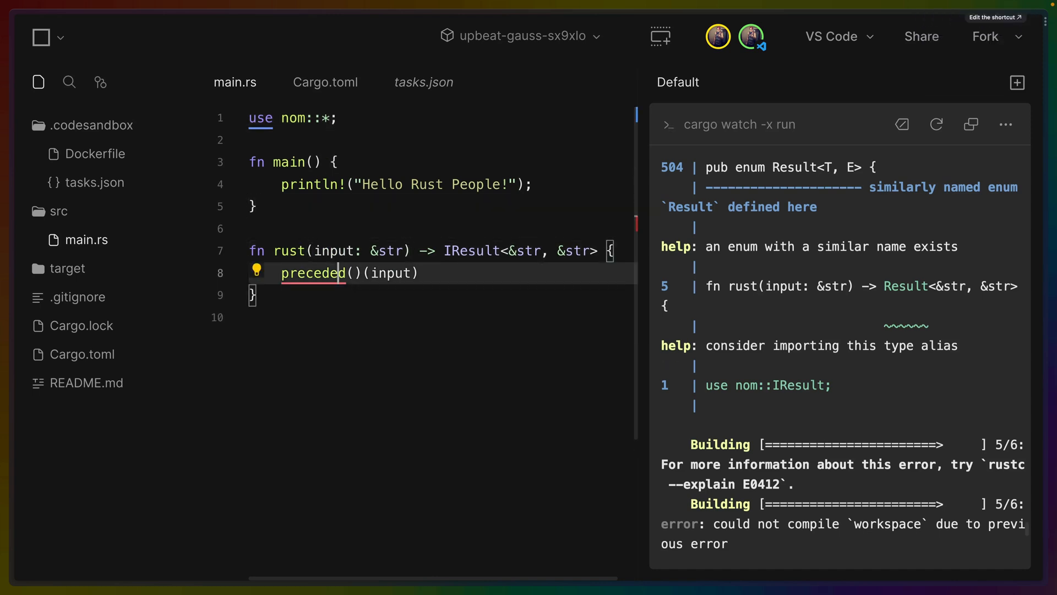
pyautogui.write('"Hello ", anychar')
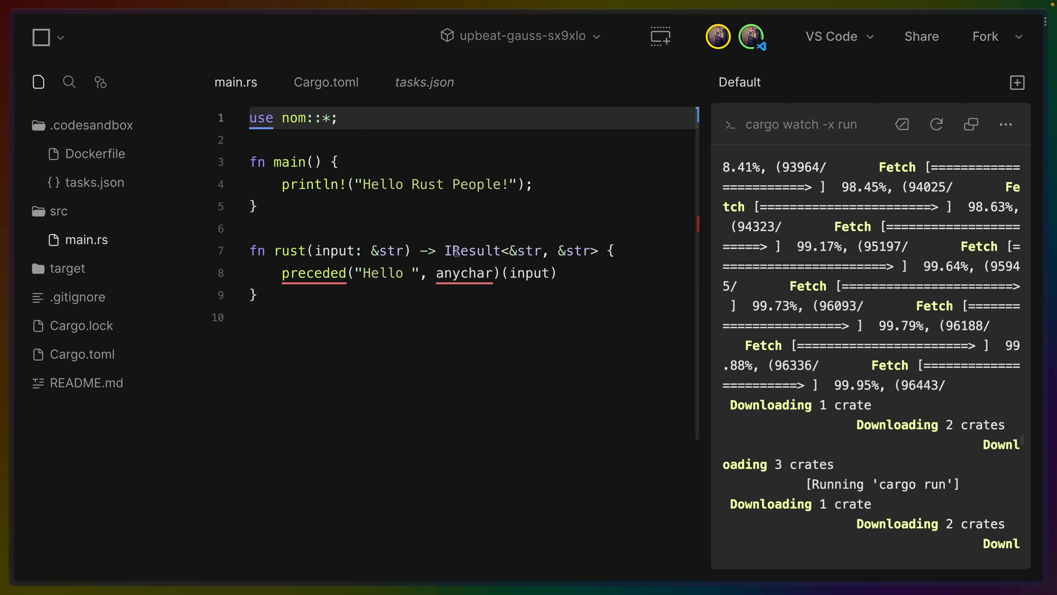
pyautogui.write('use nom::complete::')
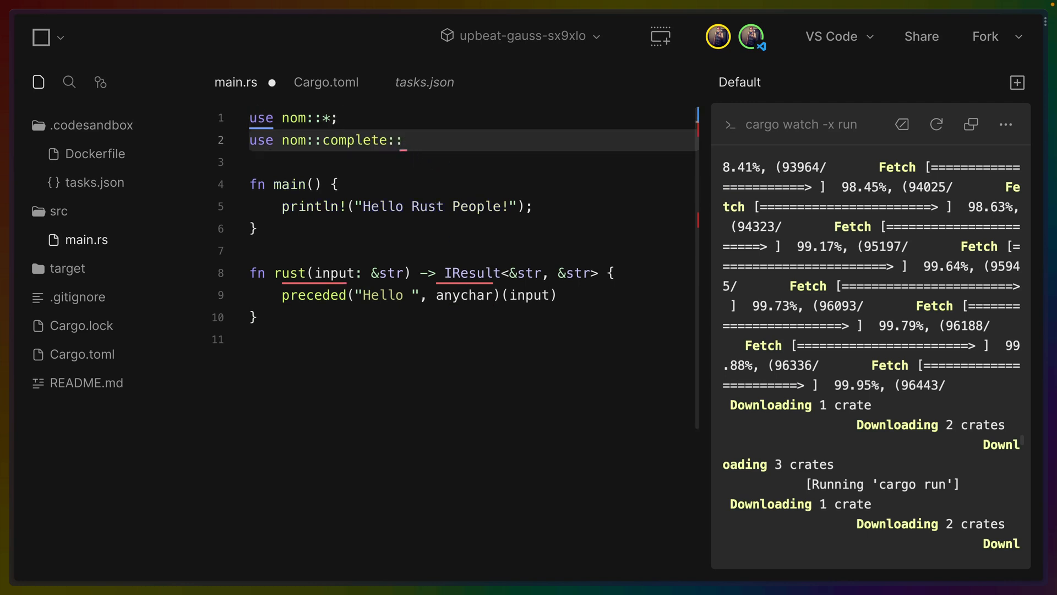
pyautogui.press('Backspace')
pyautogui.write('seq')
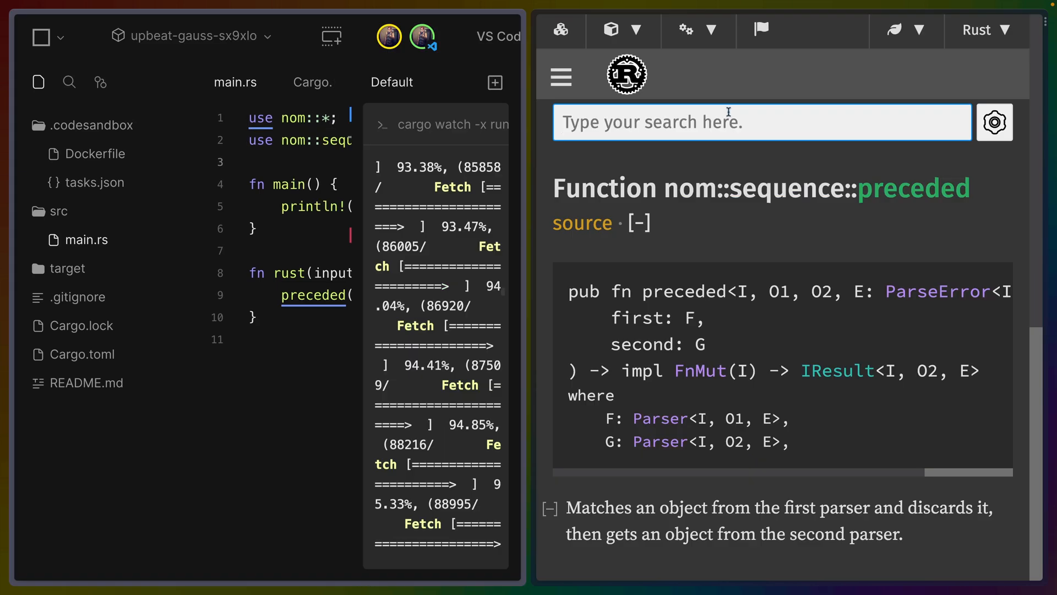
# Search docs.rs for nom's preceded function documentation beside the editor.
pyautogui.click(760, 122)
pyautogui.write('use')
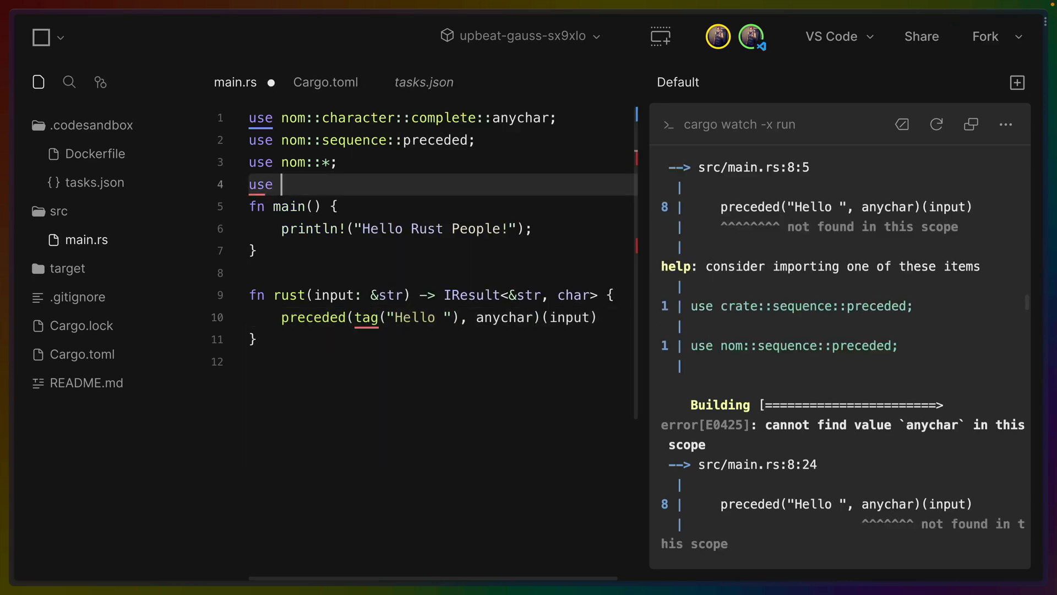
# Add use nom::bytes::complete::tag; above the character and sequence imports in main.rs.
pyautogui.write('nom::bits::complete::tag;')
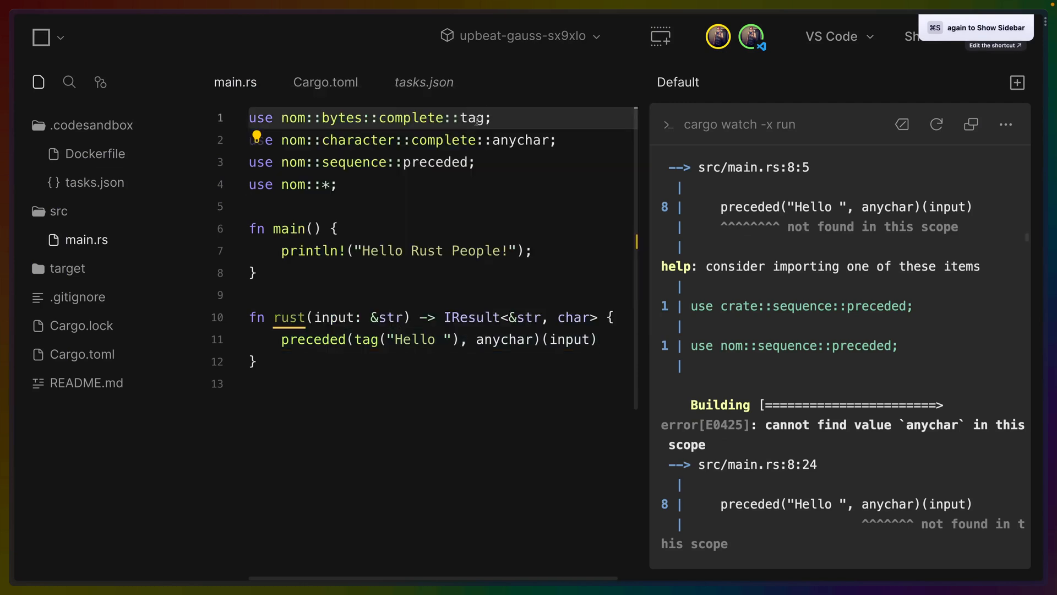
pyautogui.doubleClick(473, 117)
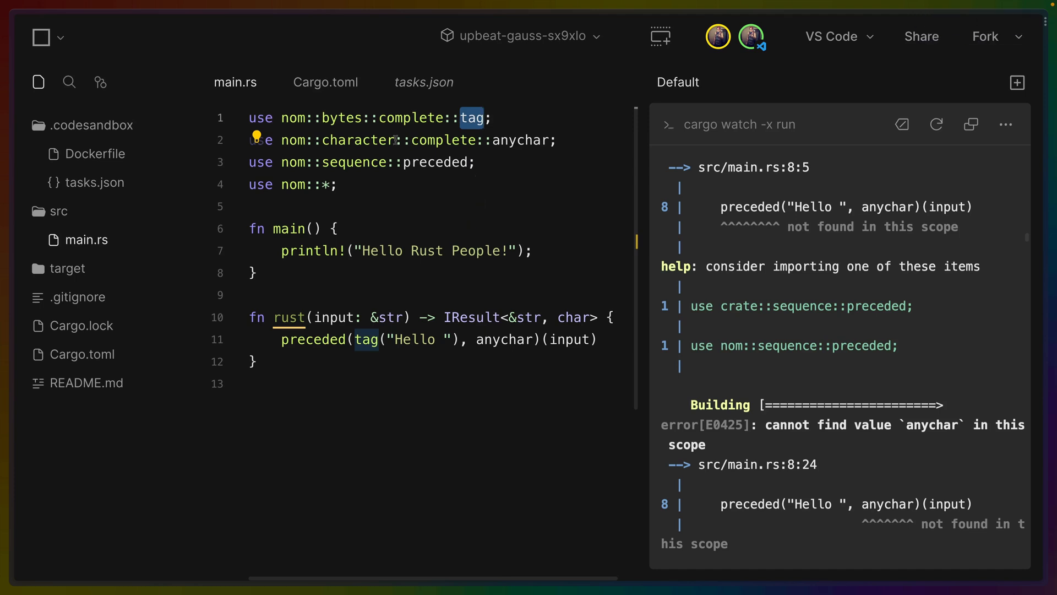
pyautogui.doubleClick(358, 140)
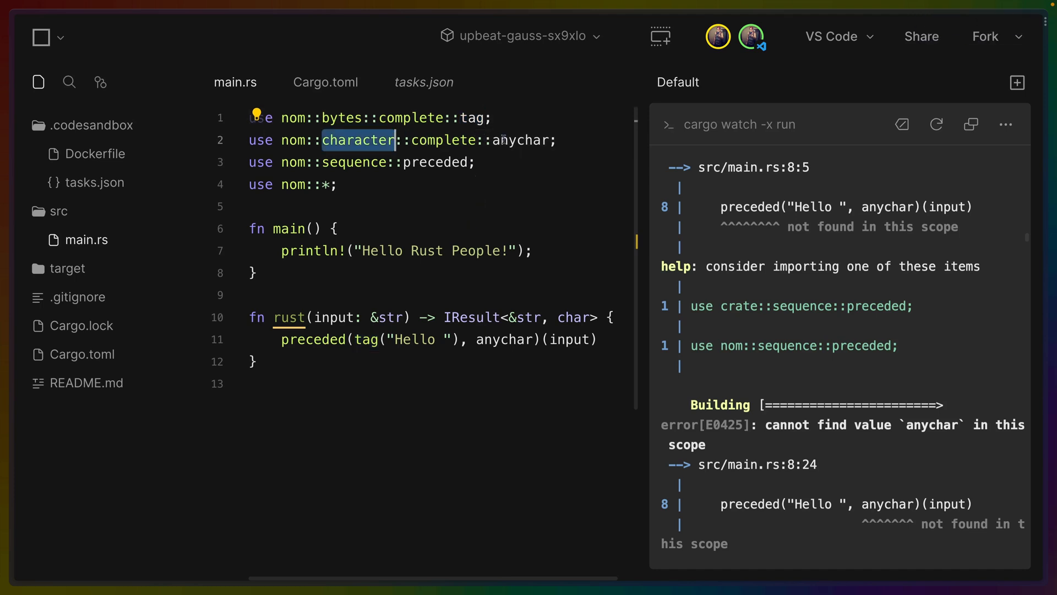
pyautogui.doubleClick(353, 162)
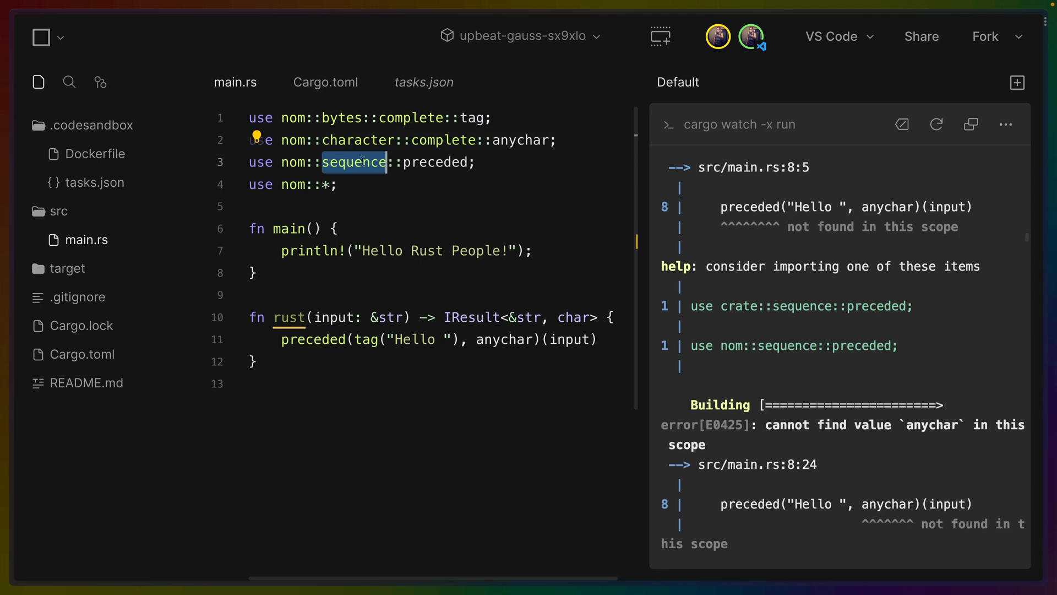
pyautogui.moveTo(413, 191)
pyautogui.write('println!();')
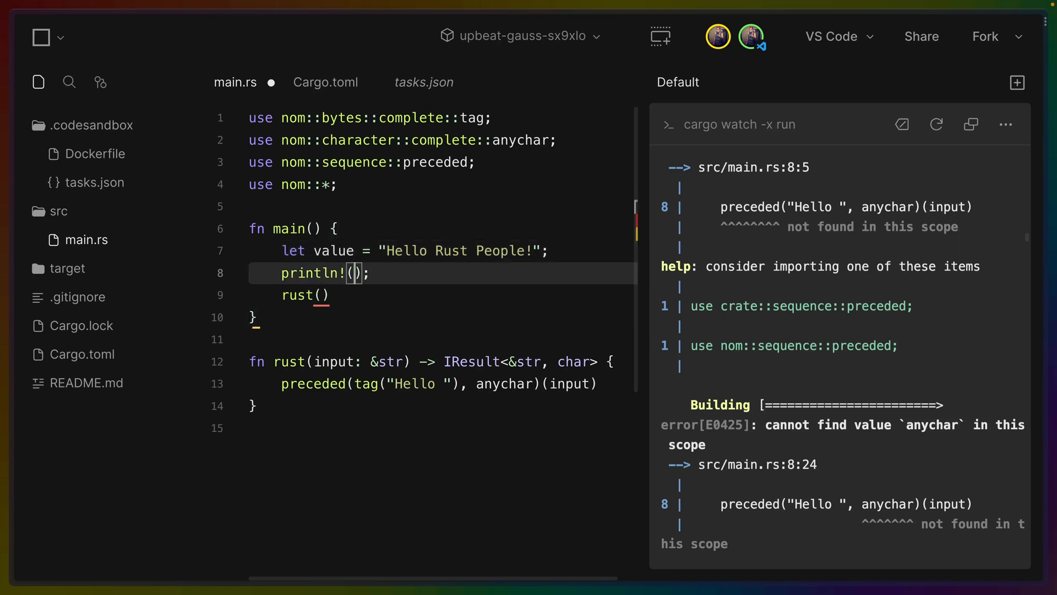
# In main, run rust(value).unwrap() on the greeting and dbg! the remaining input and 'R'.
pyautogui.write('value')
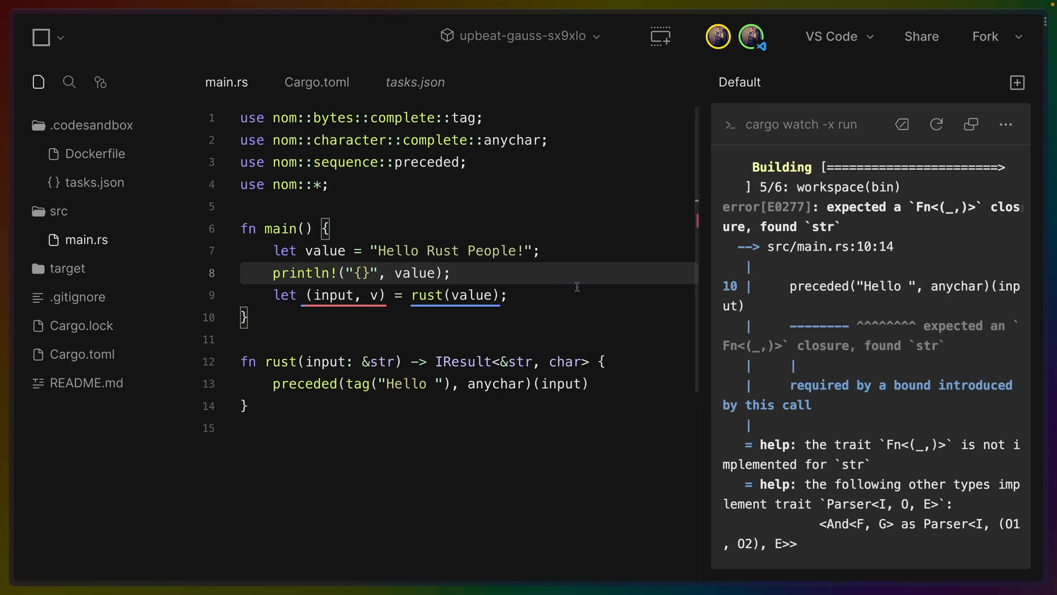
pyautogui.write('.unwrap()')
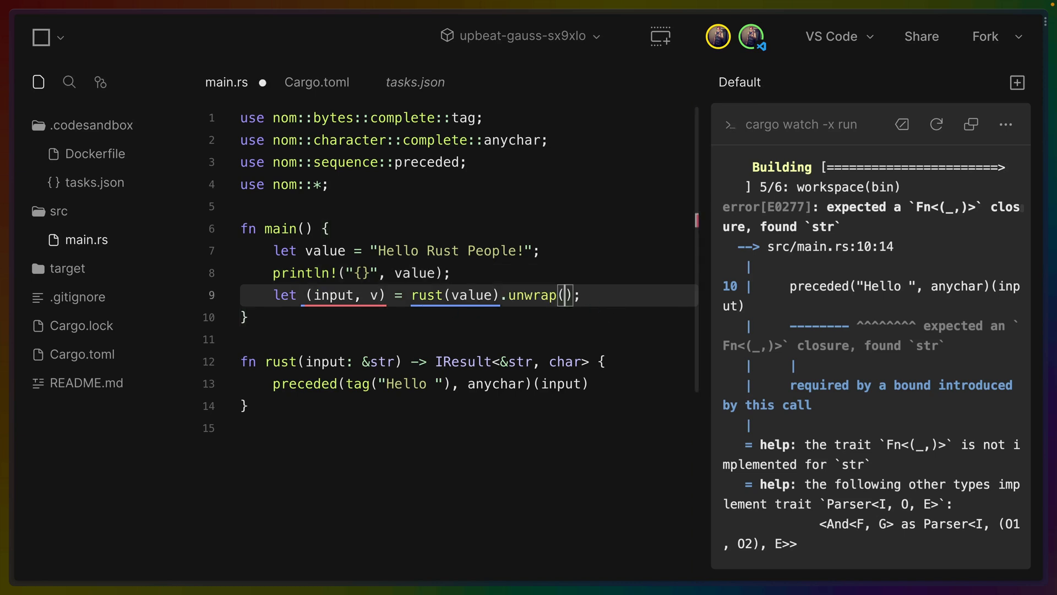
pyautogui.write('dbg!(v)')
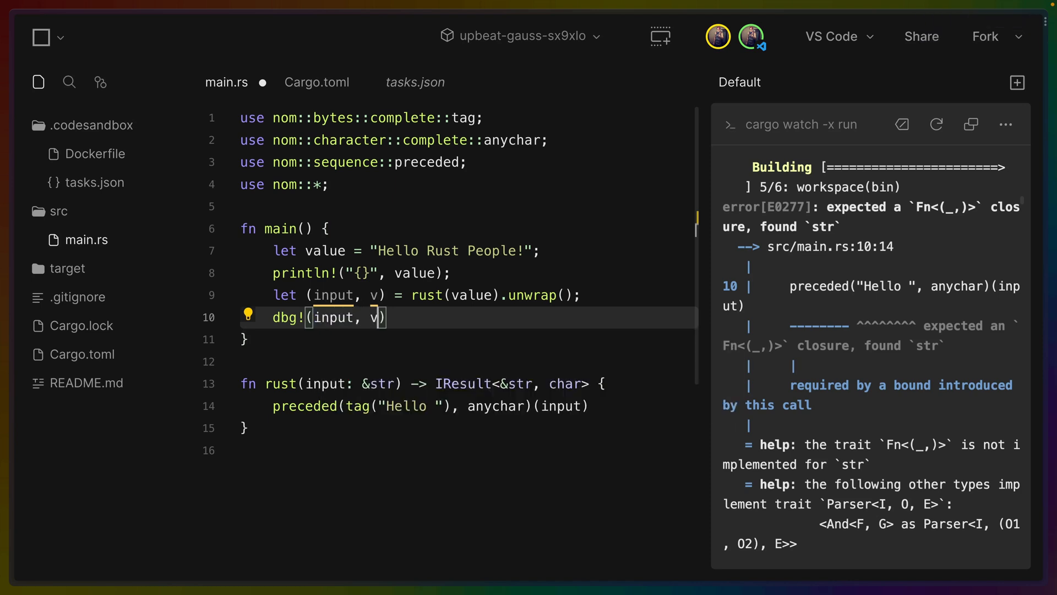
pyautogui.write(';')
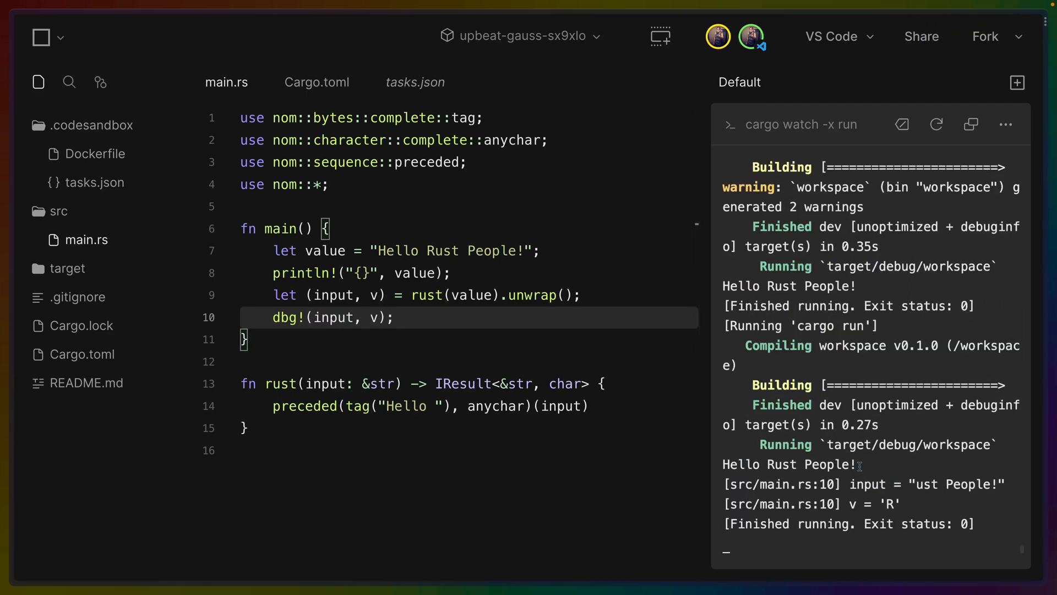
pyautogui.doubleClick(406, 405)
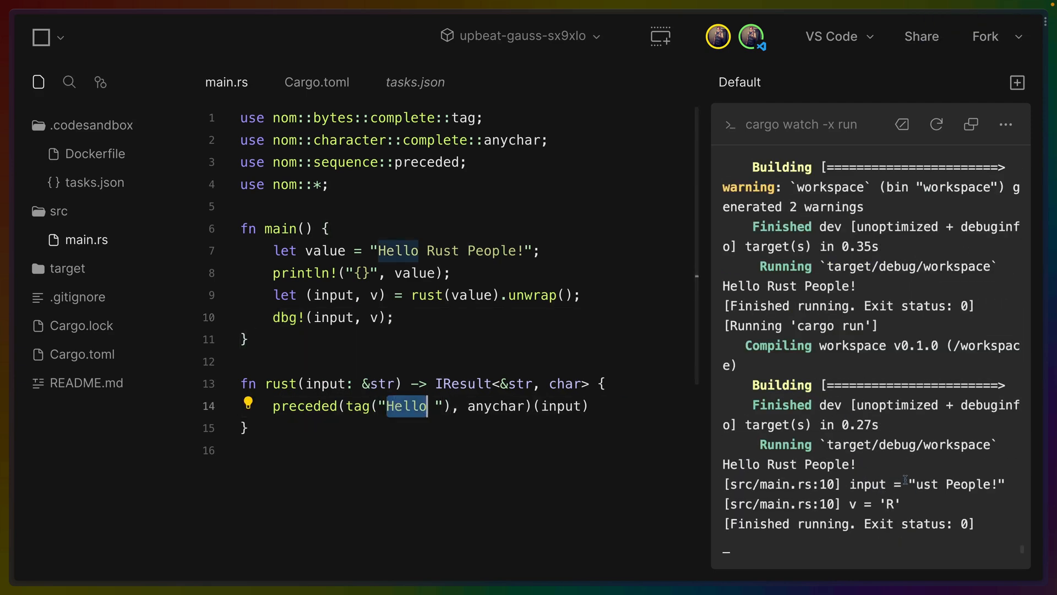